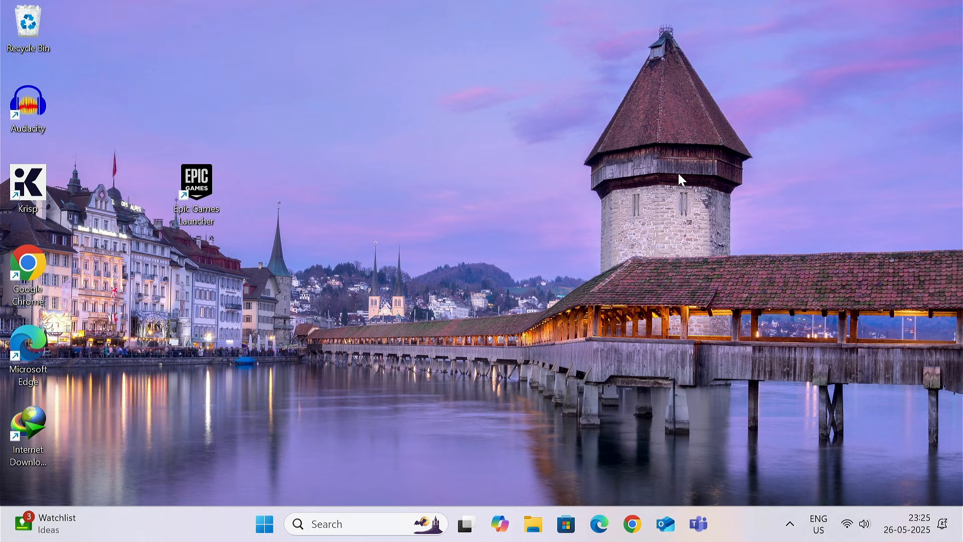
# Step: Launch Epic Games Launcher from its desktop shortcut, which fails with error 0xc000007b
pyautogui.doubleClick(196, 181)
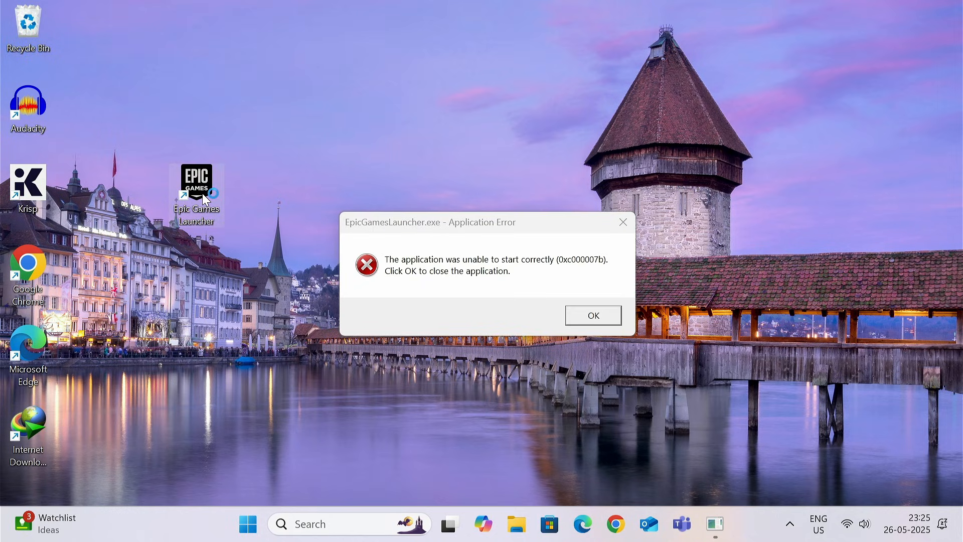
pyautogui.moveTo(572, 271)
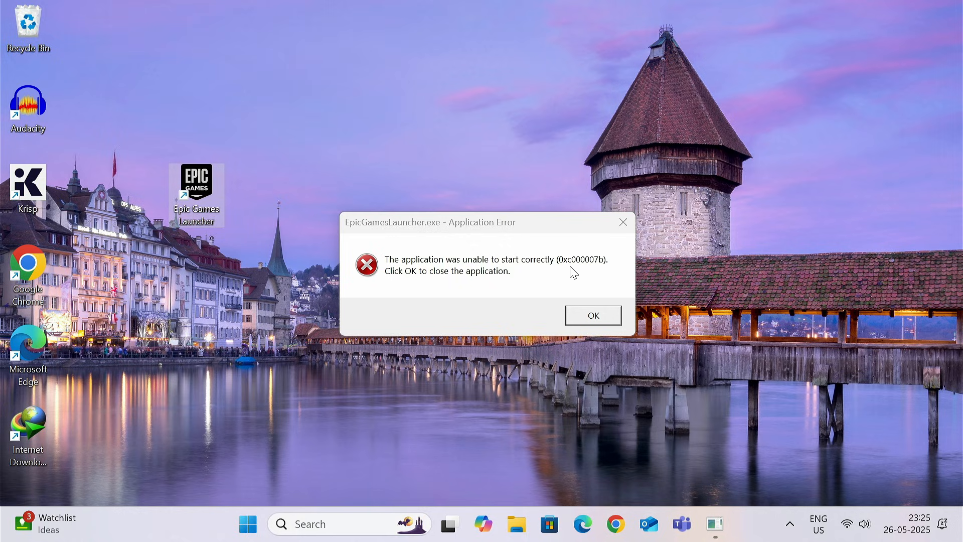
pyautogui.moveTo(468, 236)
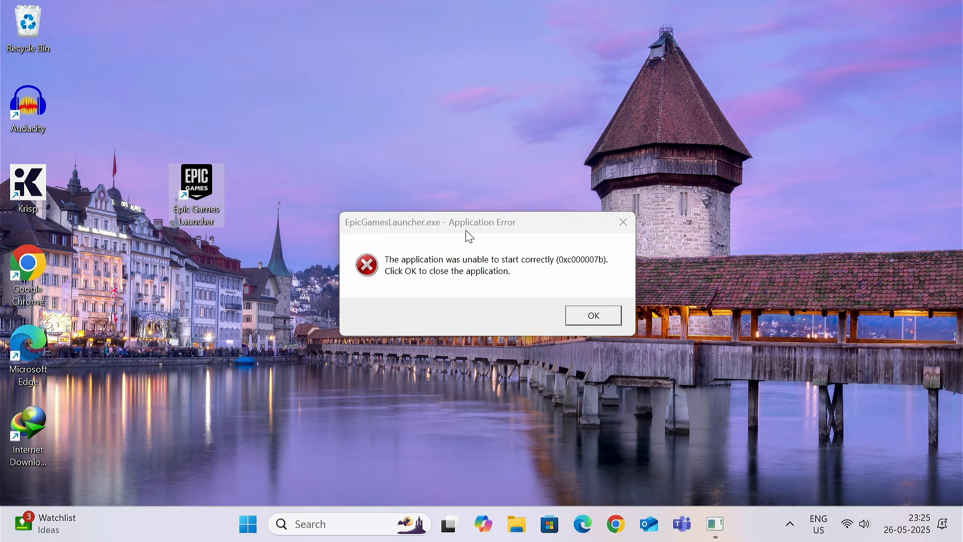
pyautogui.moveTo(592, 315)
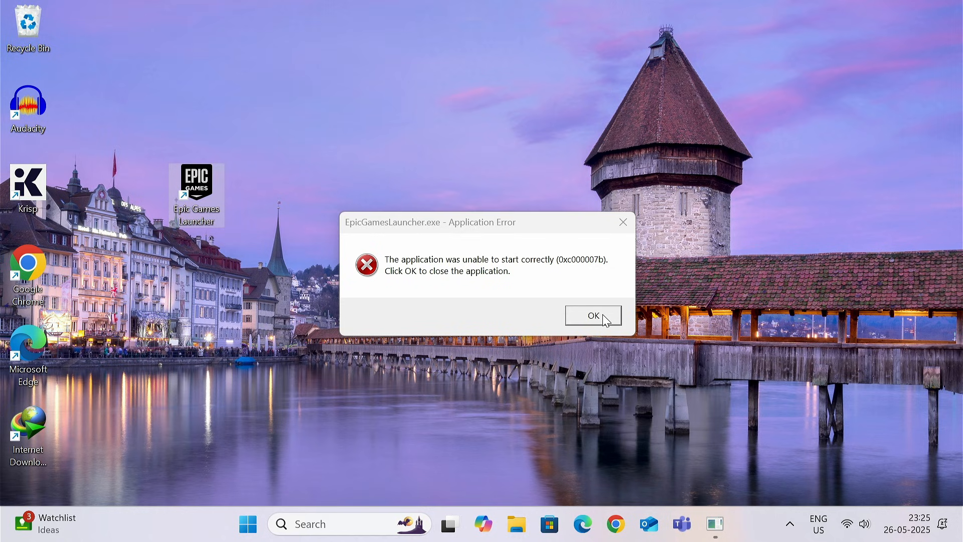
# Step: Dismiss the error and uninstall the Visual C++ 2008 redistributable through Control Panel
pyautogui.click(592, 314)
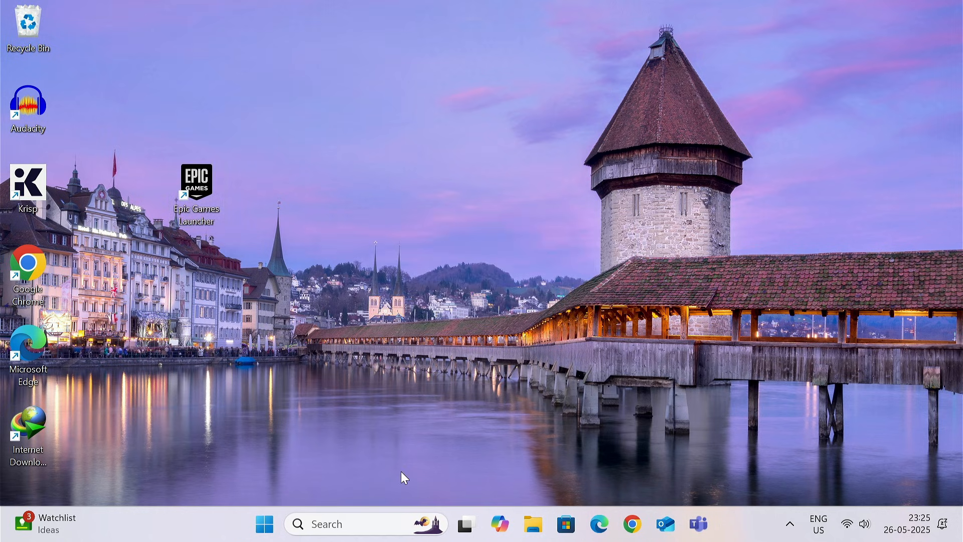
pyautogui.write('control Panel')
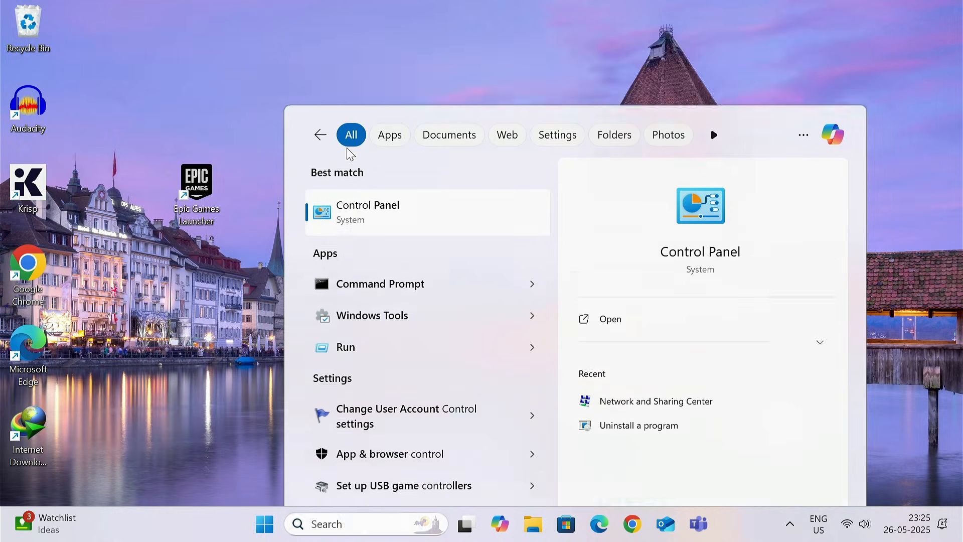
pyautogui.click(637, 425)
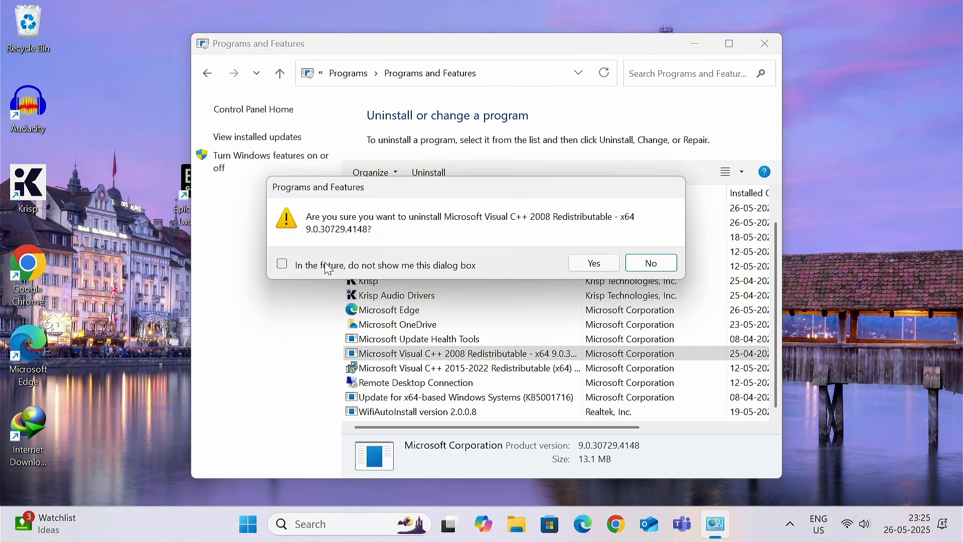
pyautogui.click(592, 262)
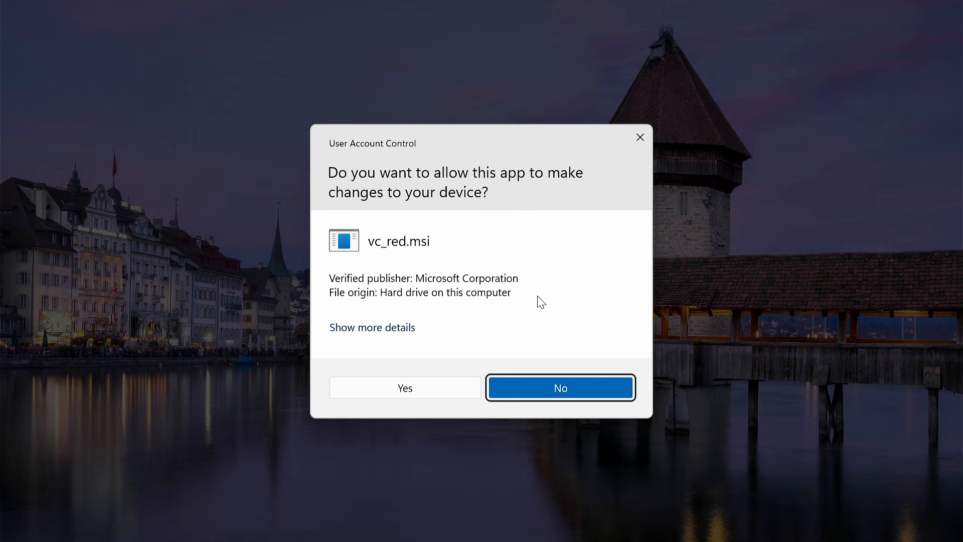
pyautogui.click(560, 388)
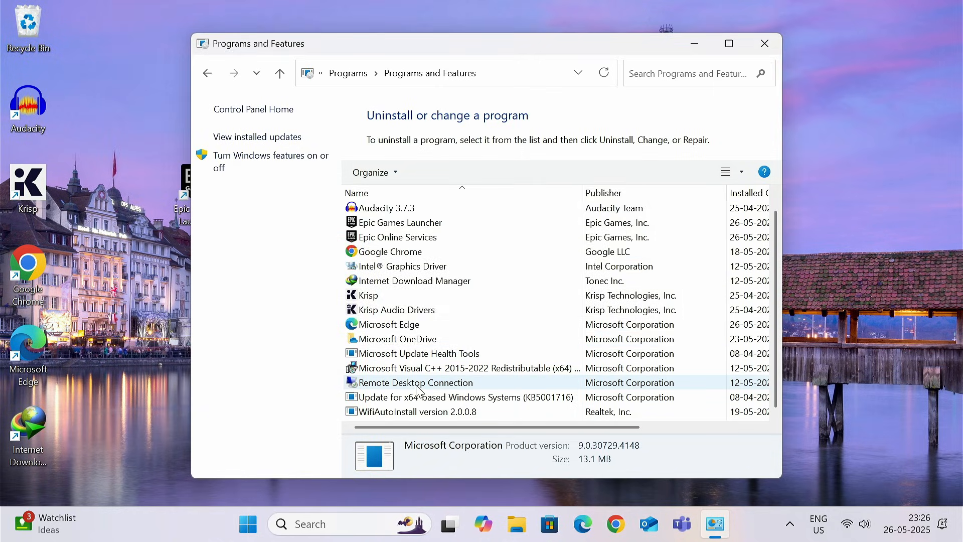
# Step: Uninstall the Visual C++ 2015-2022 x64 redistributable, close the programs window, and dismiss the repeated error
pyautogui.doubleClick(415, 382)
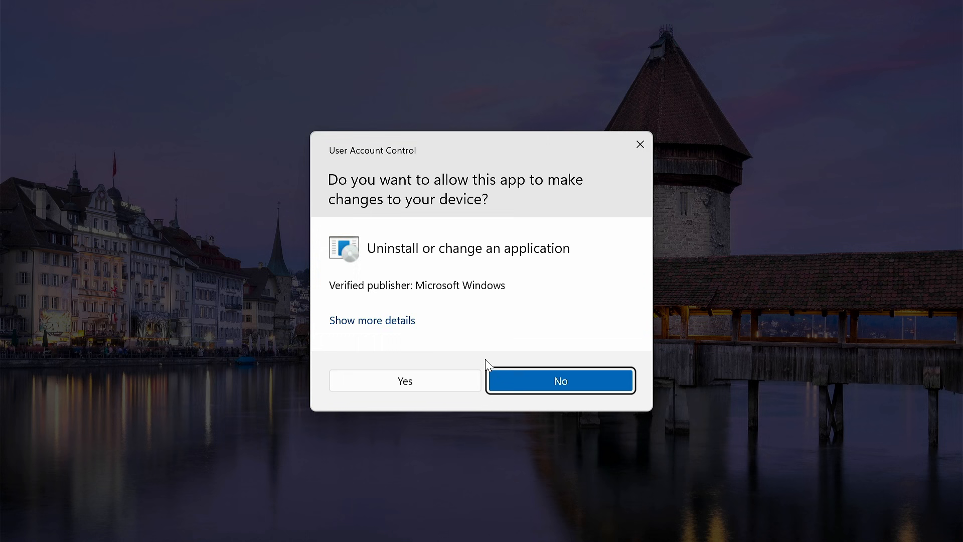
pyautogui.click(404, 380)
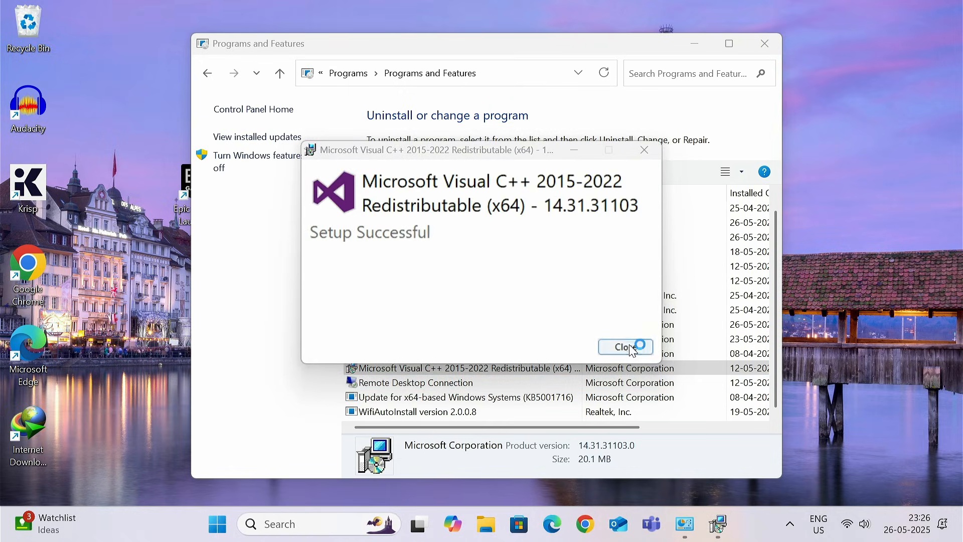
pyautogui.click(621, 347)
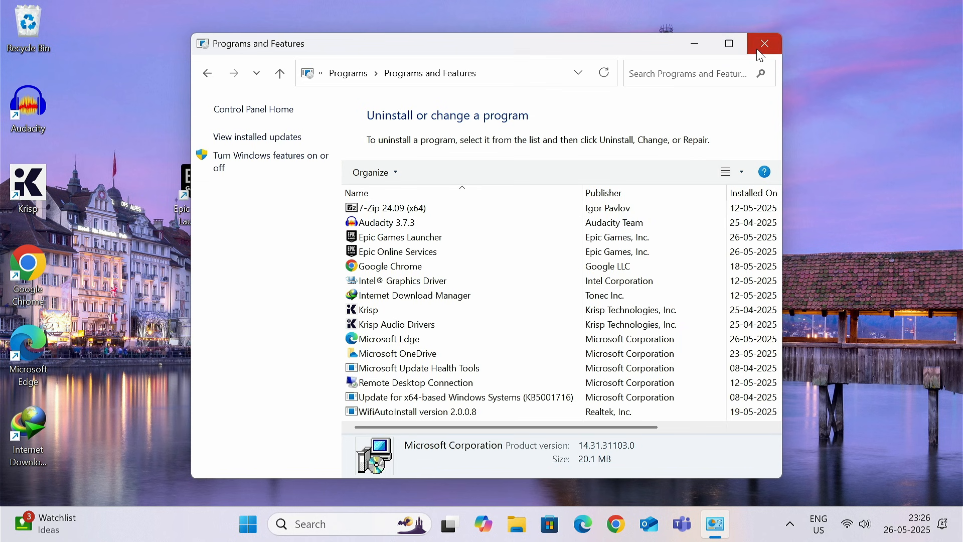
pyautogui.click(763, 44)
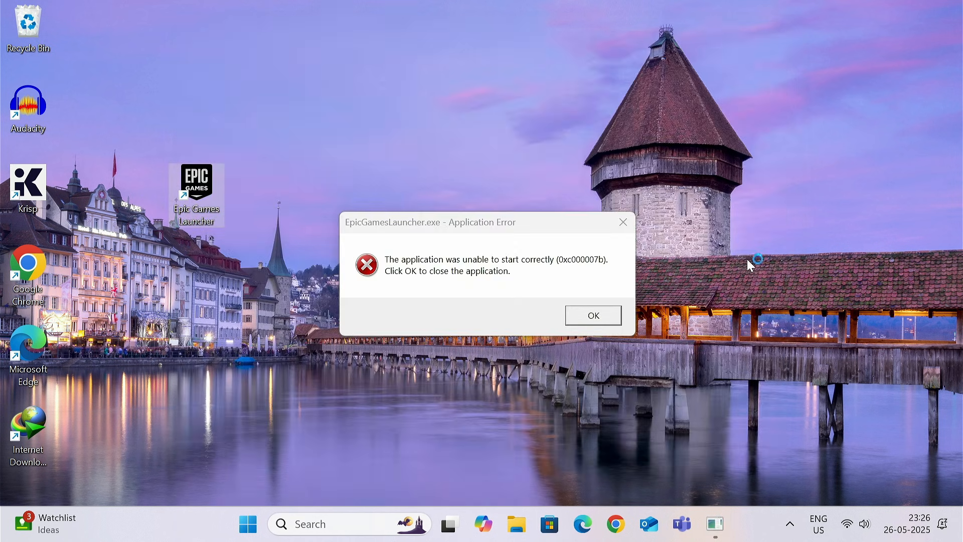
pyautogui.click(591, 315)
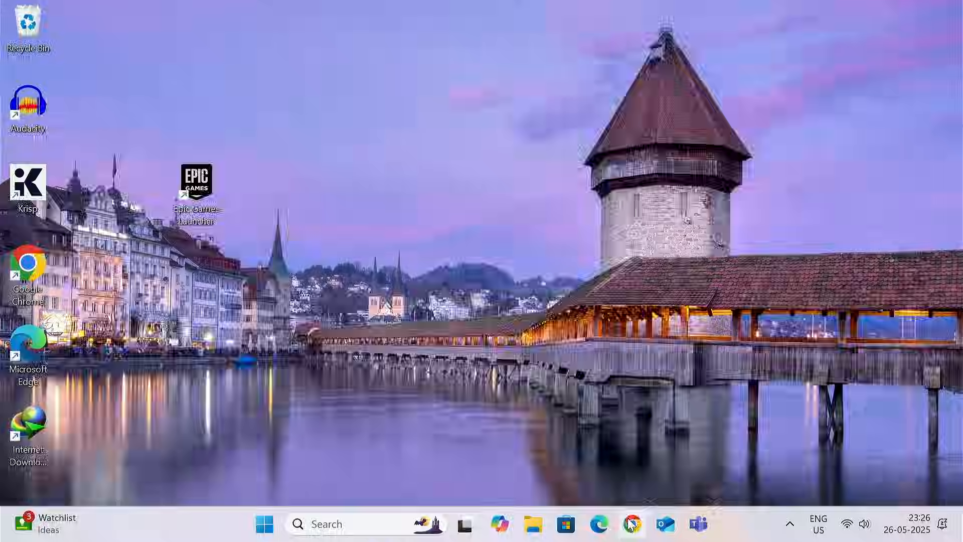
# Step: Open the Microsoft Learn Latest Supported Visual C++ Redistributable article at its Visual Studio 2015-2022 section
pyautogui.click(632, 524)
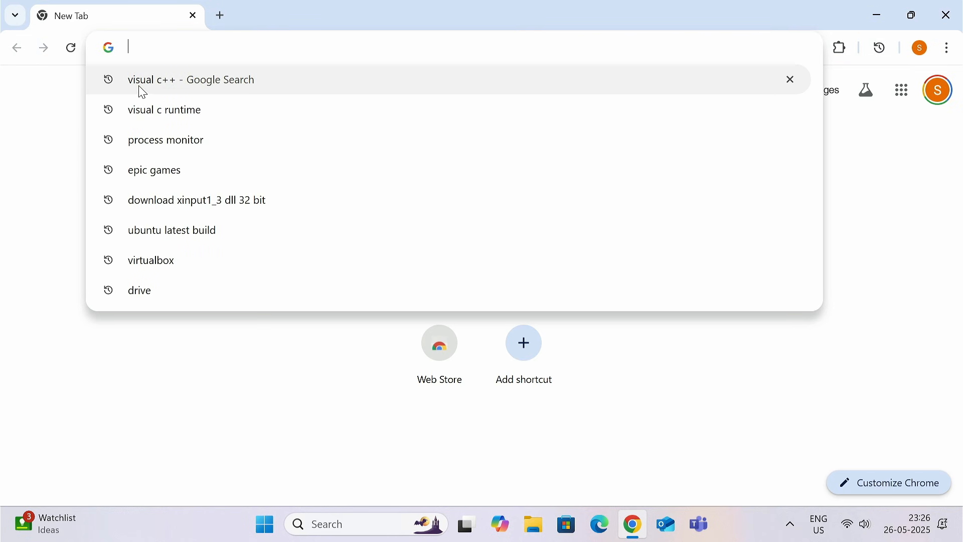
pyautogui.click(191, 80)
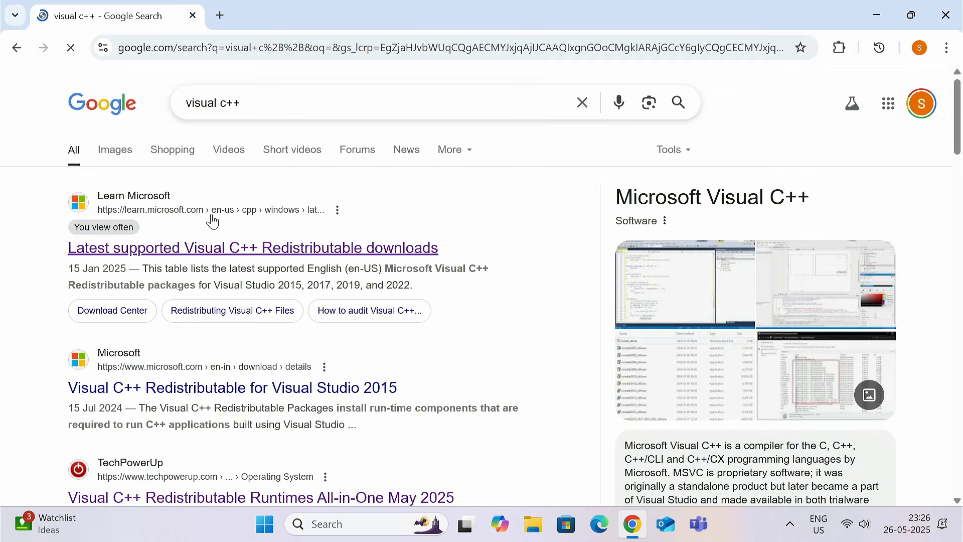
pyautogui.click(253, 247)
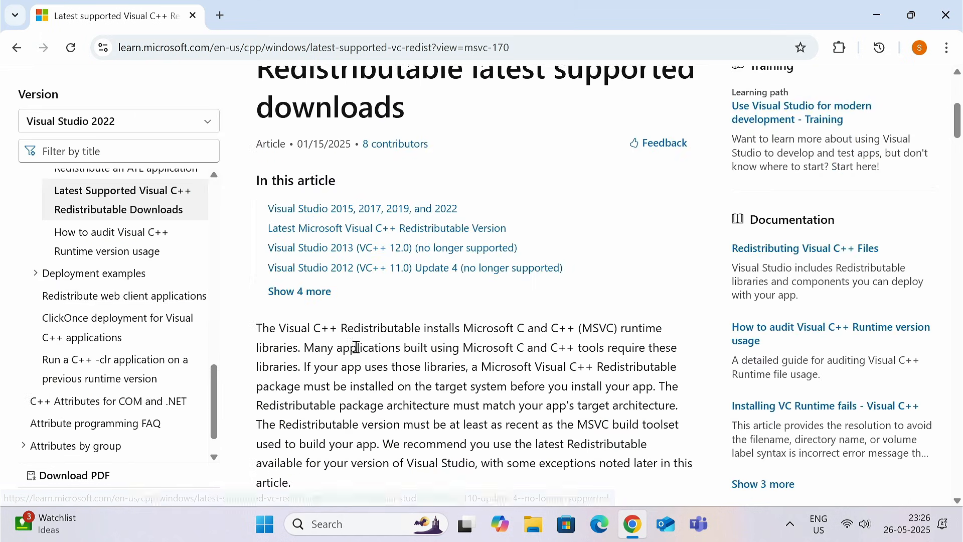
pyautogui.click(362, 208)
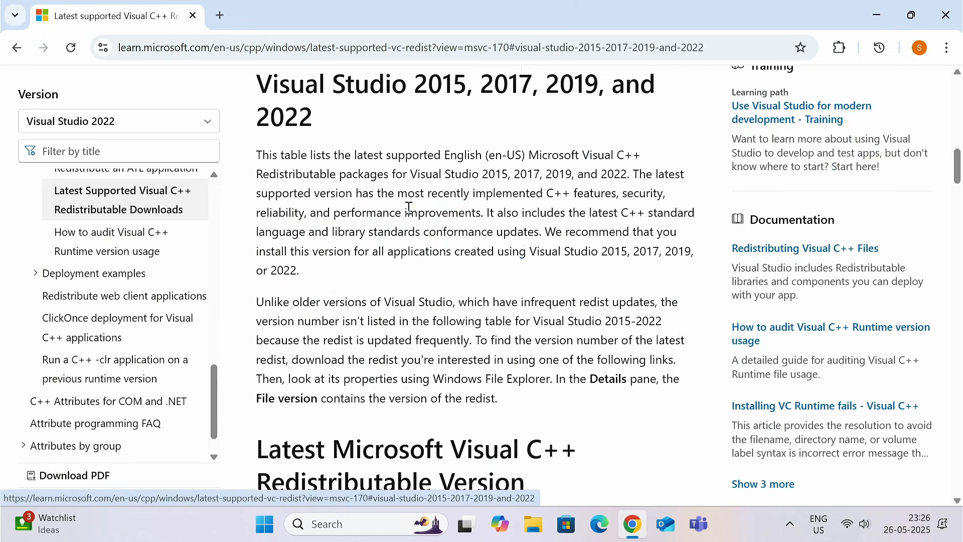
pyautogui.scroll(-3)
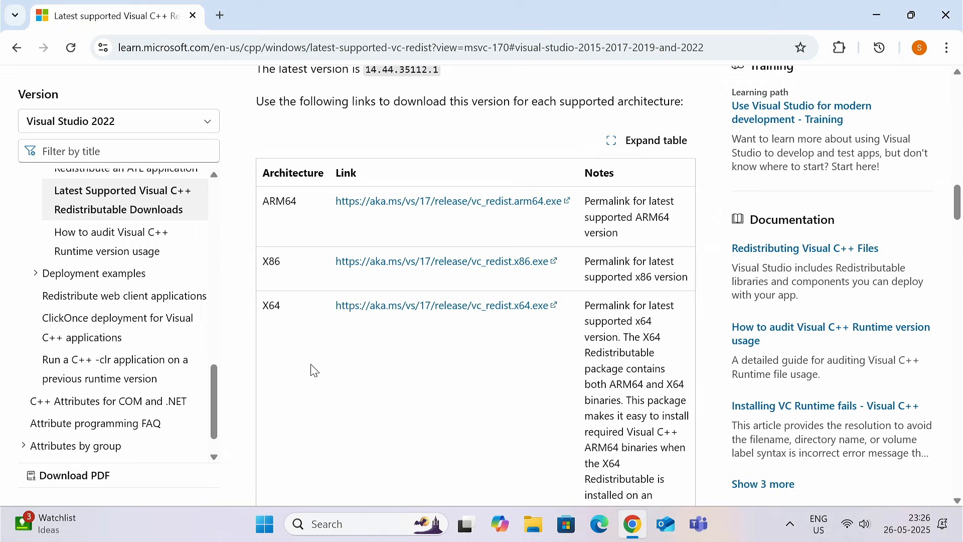
pyautogui.doubleClick(271, 260)
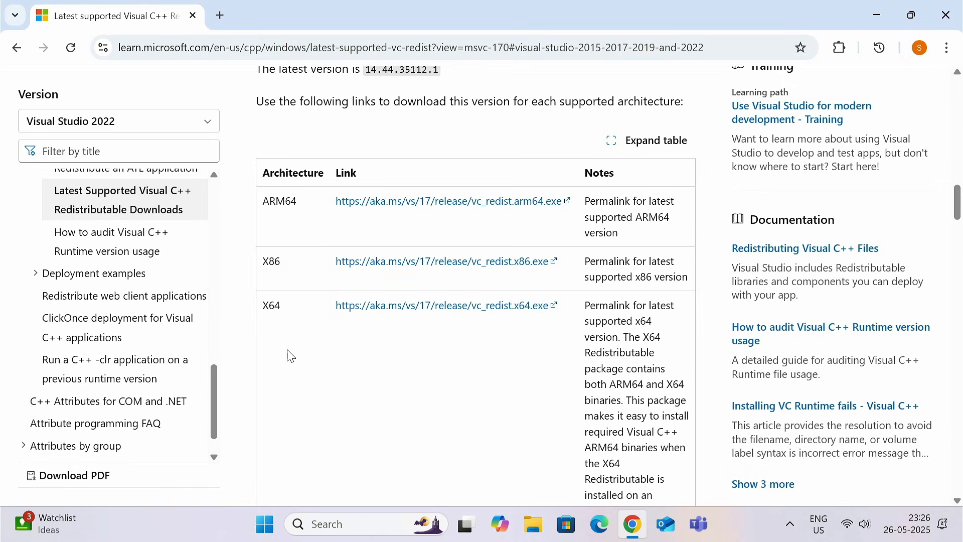
pyautogui.doubleClick(270, 305)
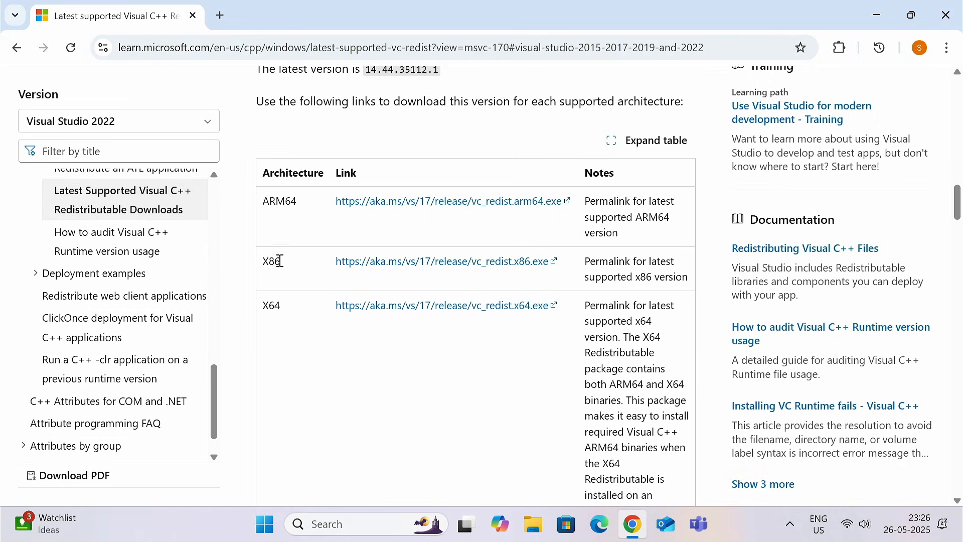
pyautogui.moveTo(421, 261)
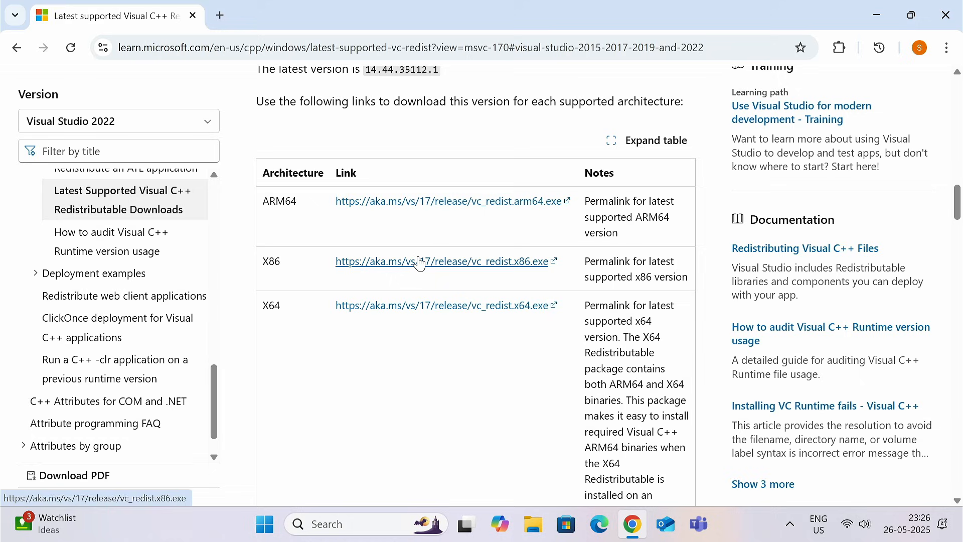
# Step: Download the x86 and x64 Visual C++ redistributable installers
pyautogui.click(443, 261)
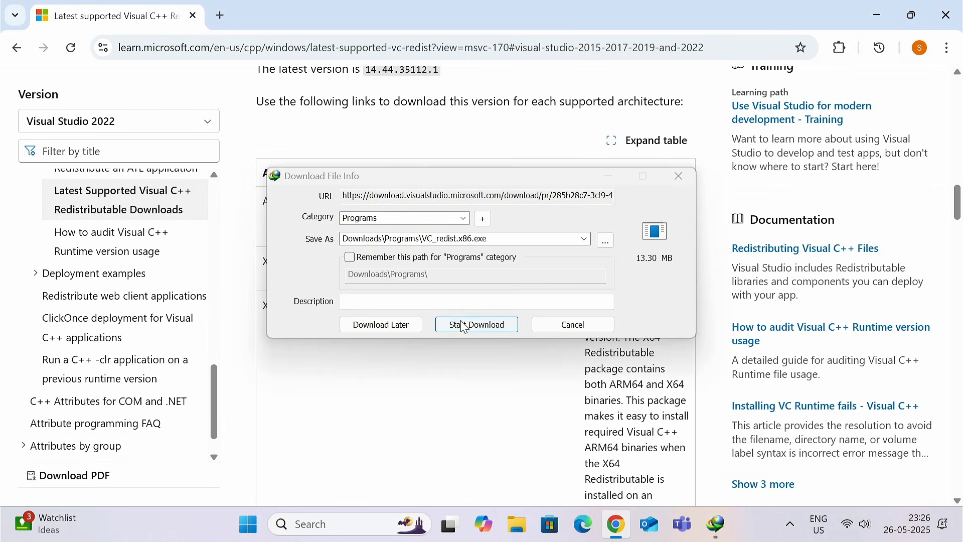
pyautogui.click(476, 325)
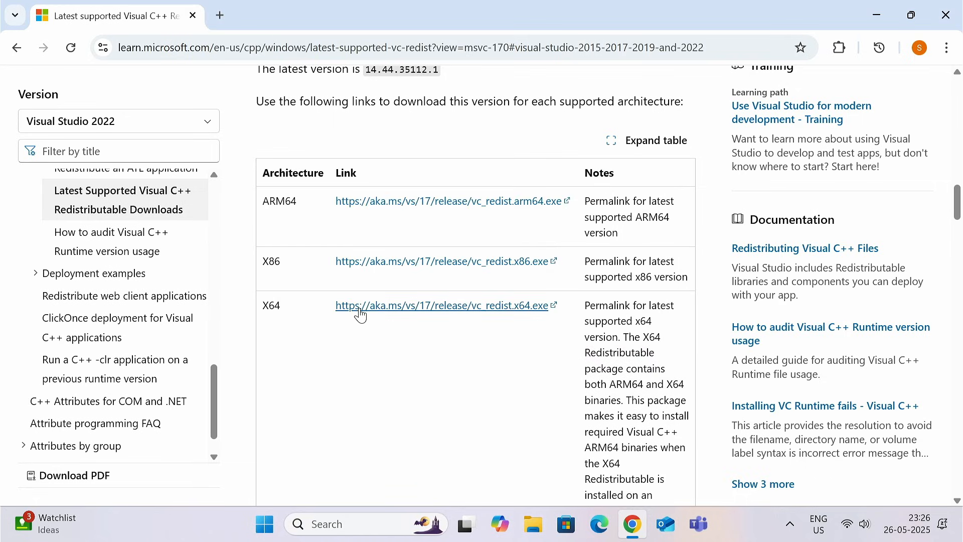
pyautogui.click(441, 305)
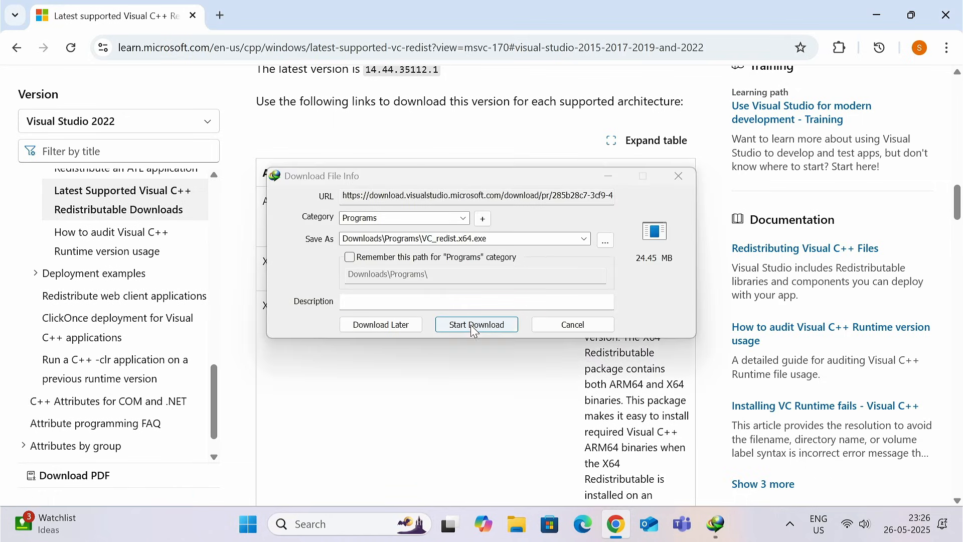
pyautogui.click(476, 324)
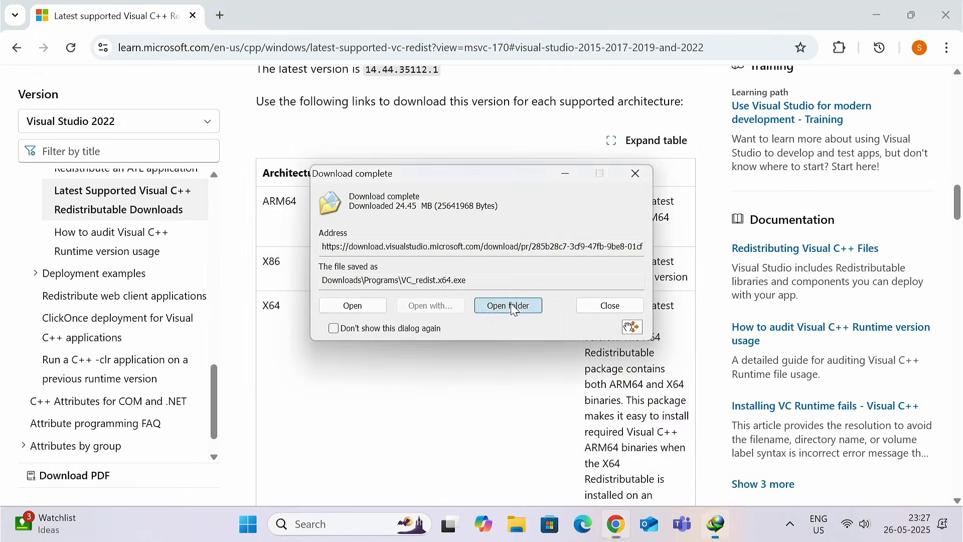
# Step: Install VC_redist.x86.exe with the license accepted, then launch VC_redist.x64.exe with UAC approval
pyautogui.click(507, 306)
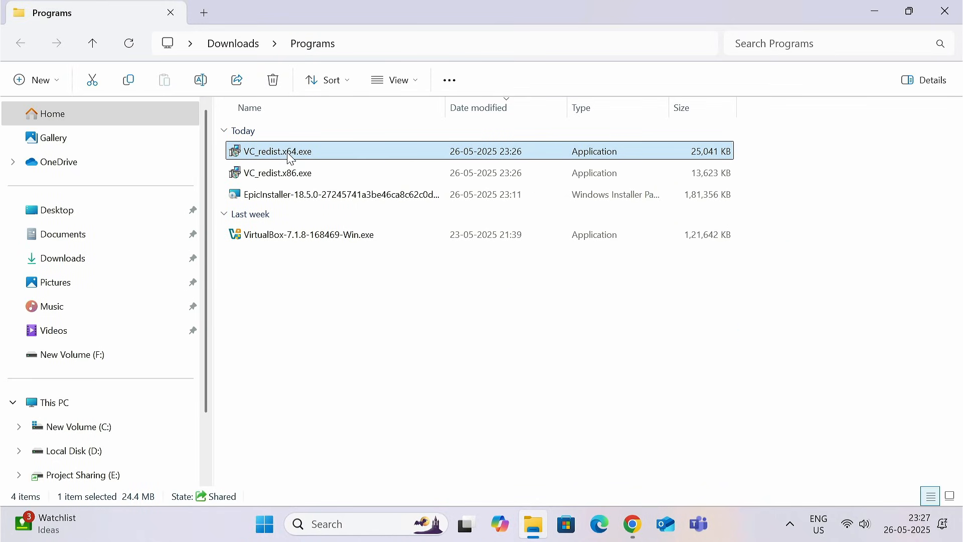
pyautogui.doubleClick(277, 173)
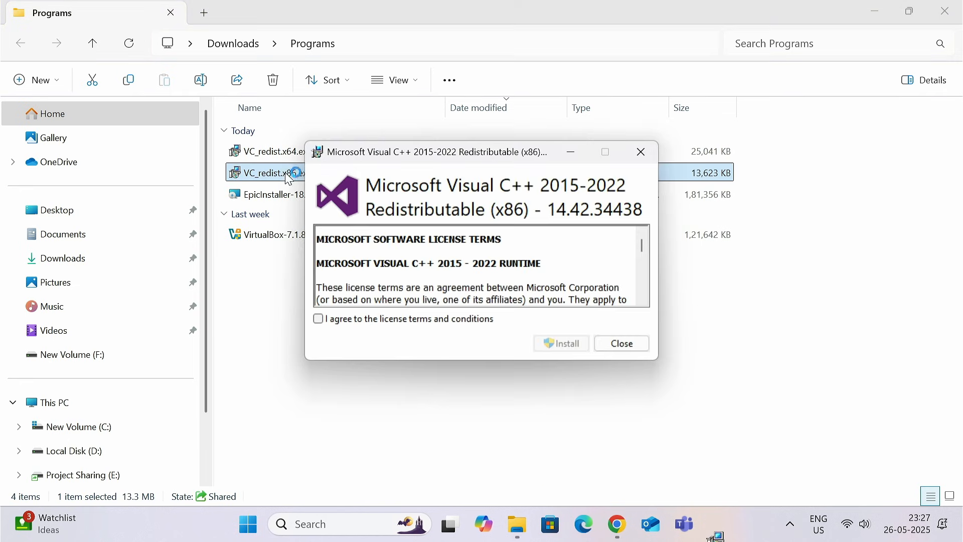
pyautogui.click(318, 318)
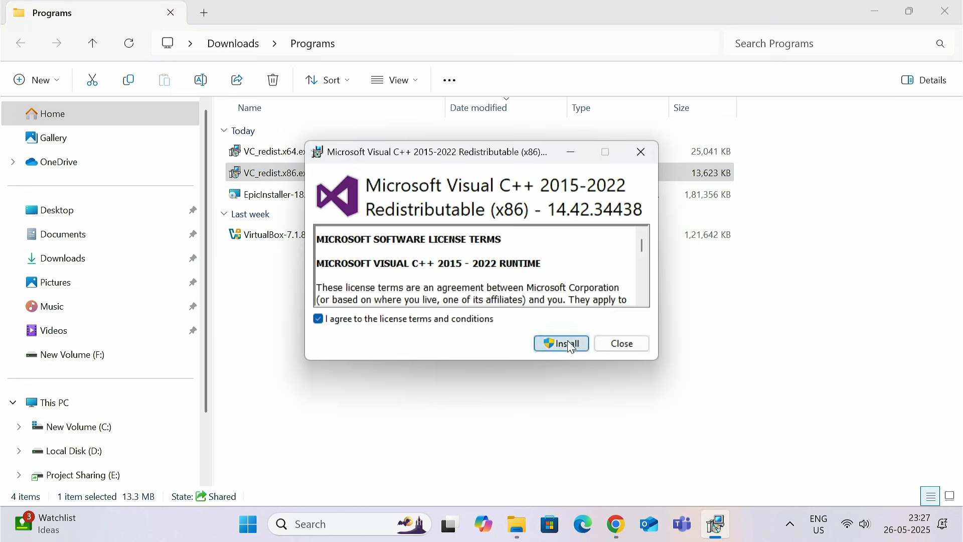
pyautogui.click(561, 342)
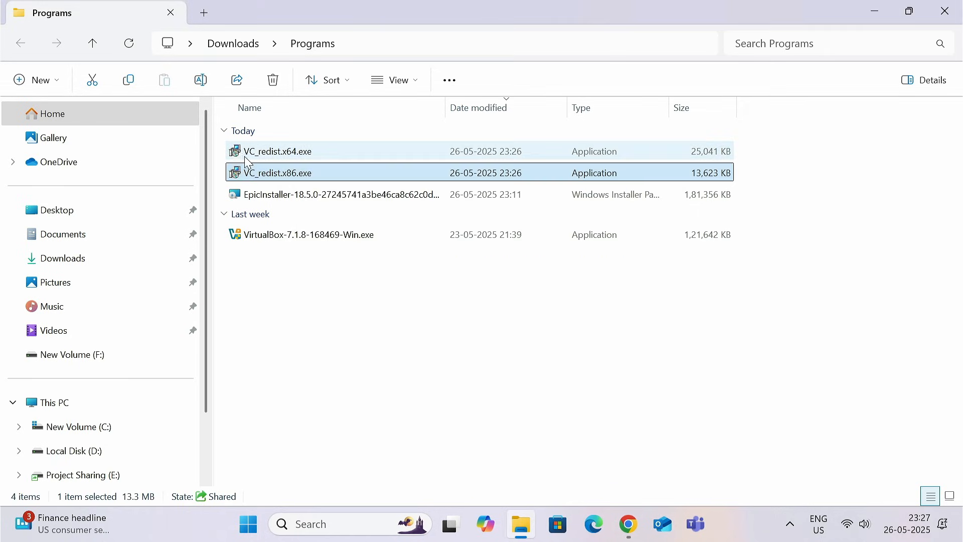
pyautogui.doubleClick(276, 151)
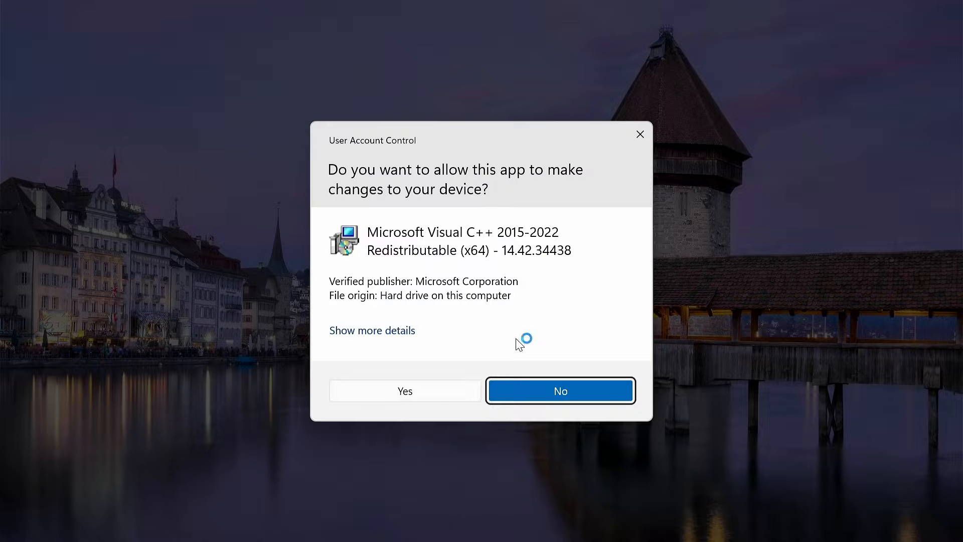
pyautogui.click(404, 391)
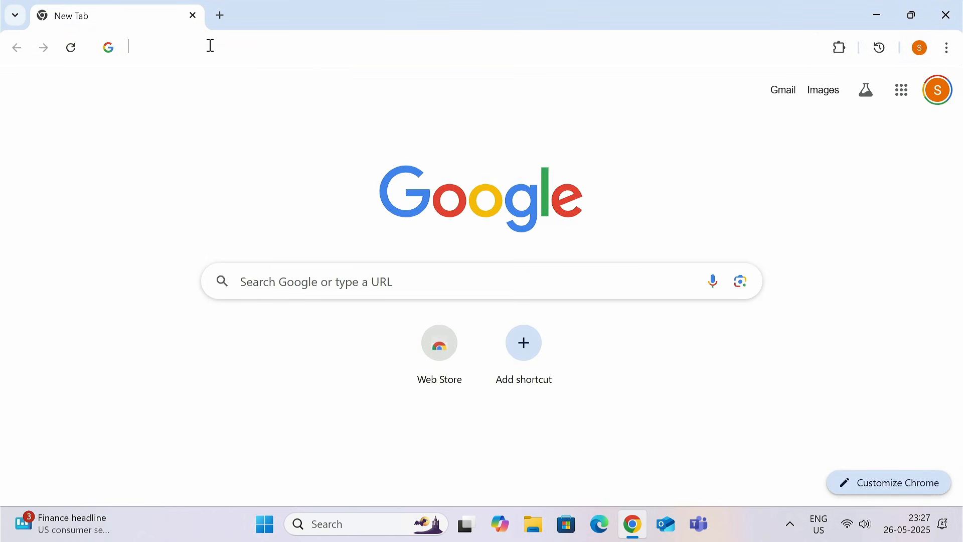
# Step: Download the Visual C++ Runtimes All-in-One May 2025 zip from TechPowerUp using the US-3 server
pyautogui.click(209, 47)
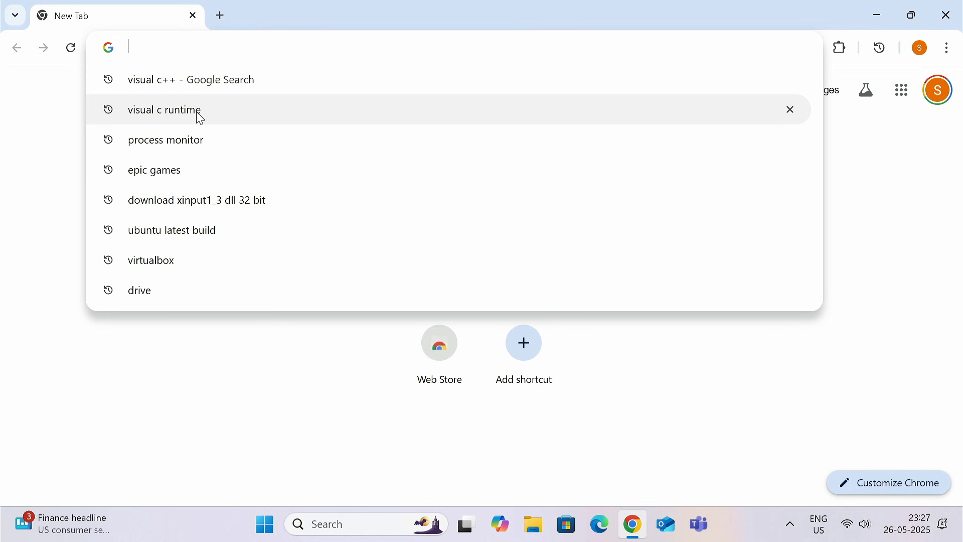
pyautogui.click(164, 109)
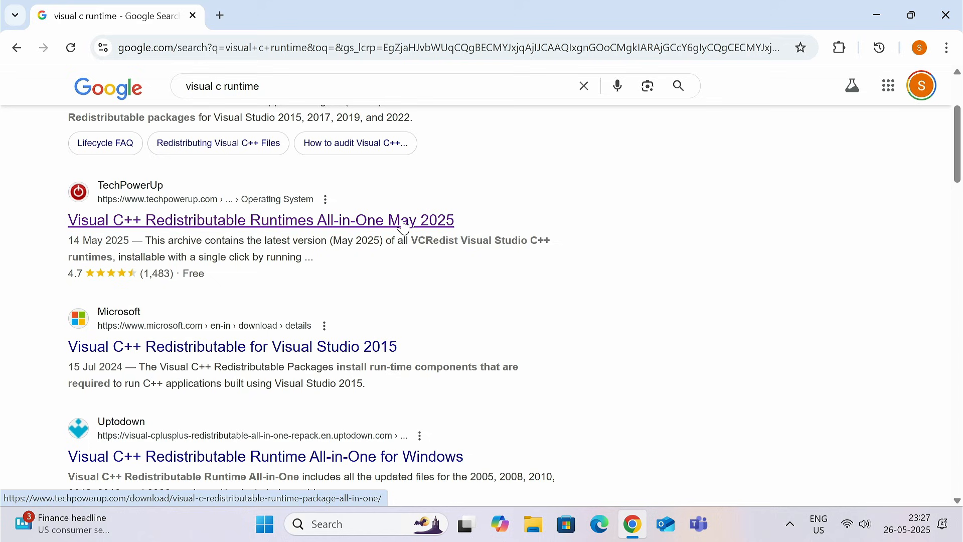
pyautogui.click(260, 220)
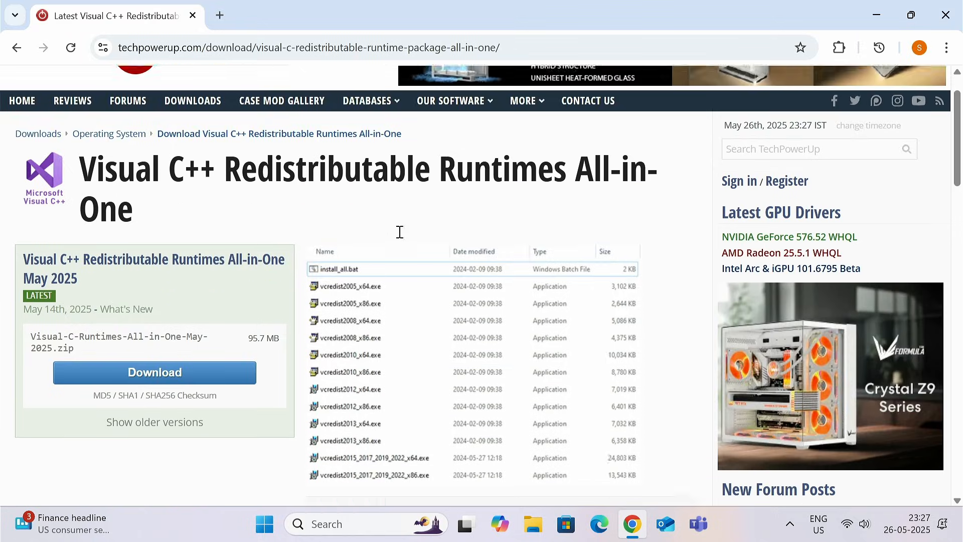
pyautogui.scroll(-3)
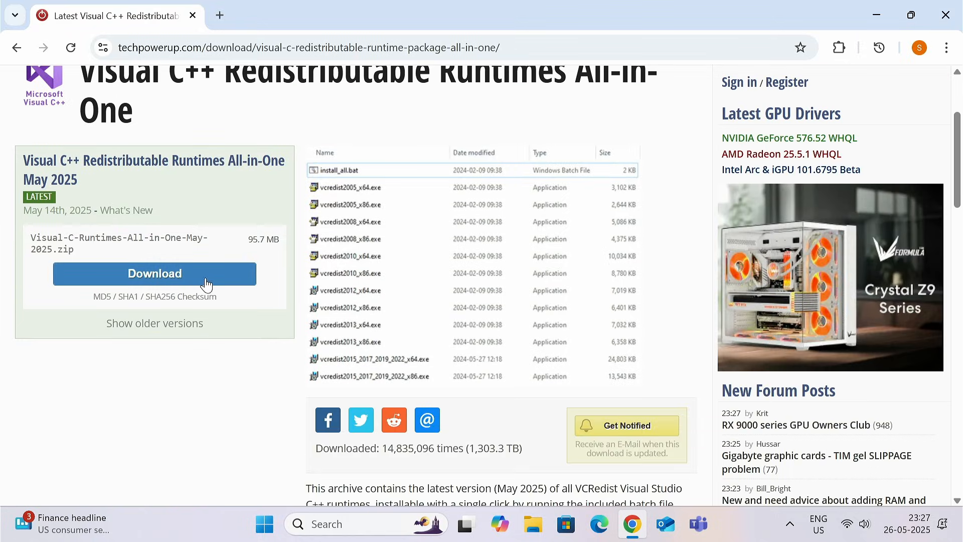
pyautogui.click(154, 273)
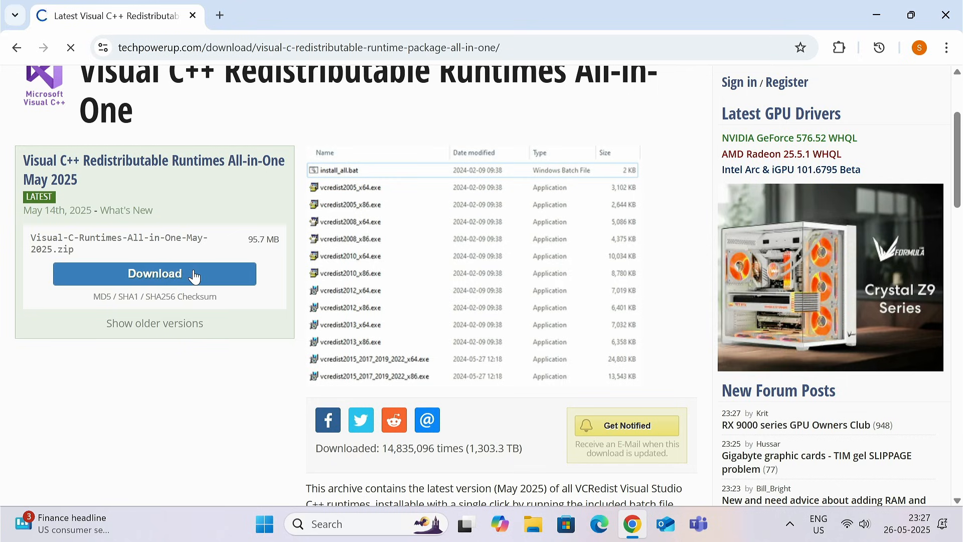
pyautogui.click(154, 273)
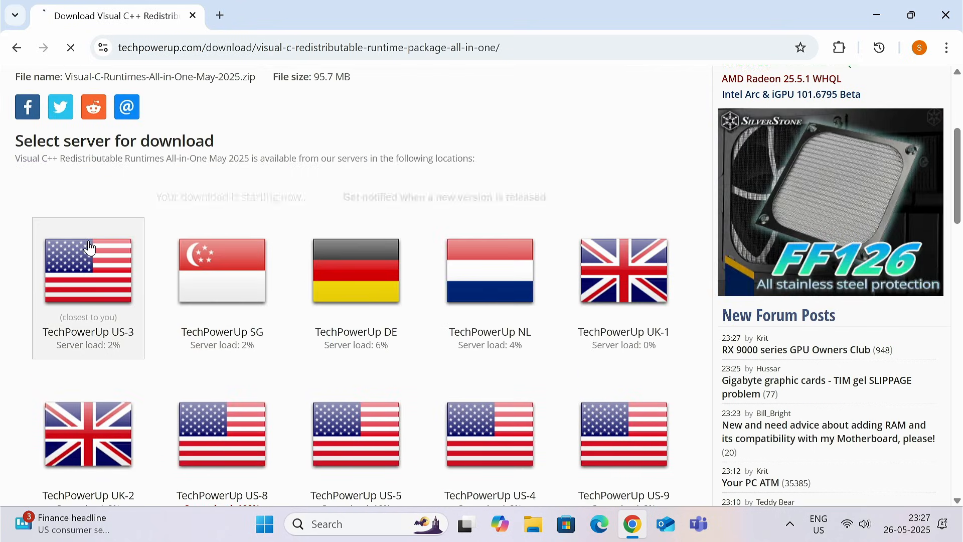
pyautogui.click(87, 270)
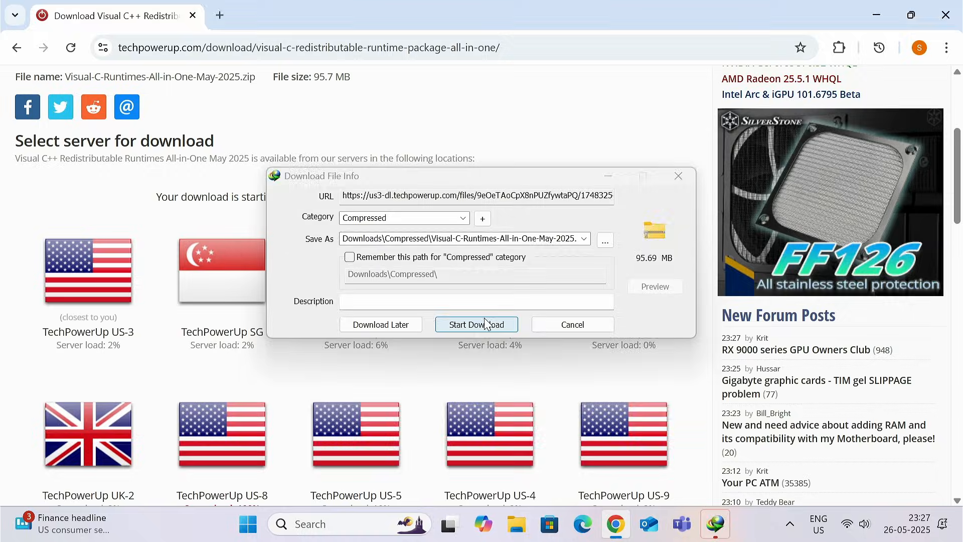
pyautogui.click(475, 324)
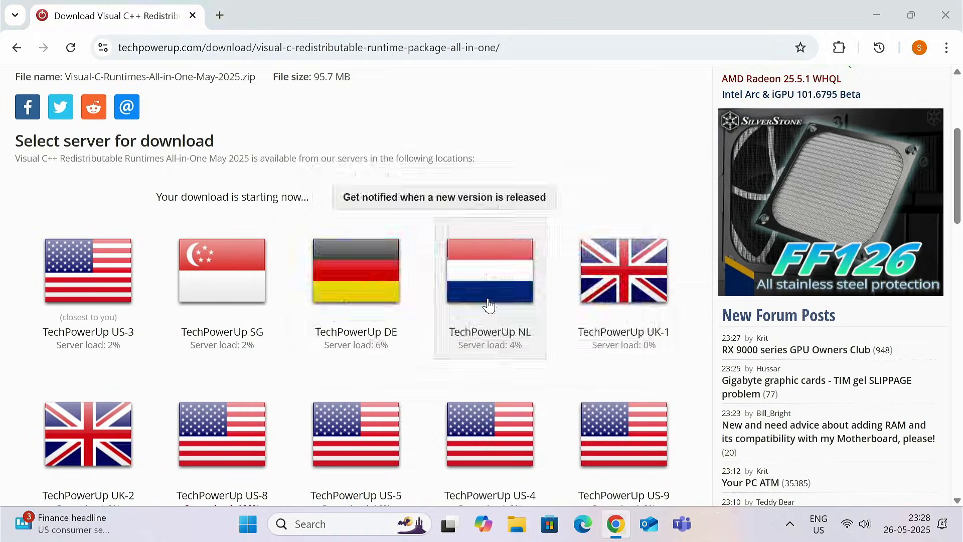
# Step: Extract the runtimes zip with 7-Zip to 'Visual-C-Runtimes-All-in-One-May-2025' and open that folder
pyautogui.rightClick(264, 151)
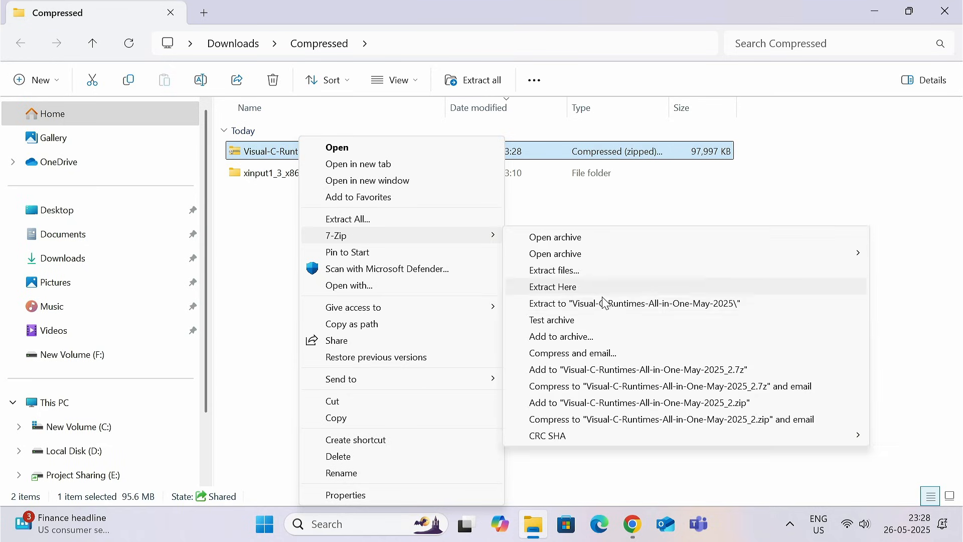
pyautogui.click(553, 287)
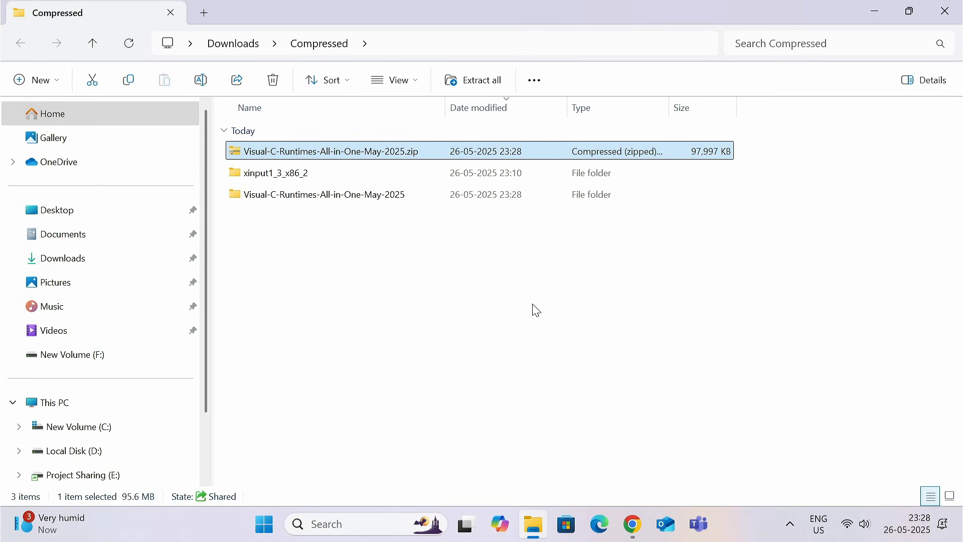
pyautogui.rightClick(329, 151)
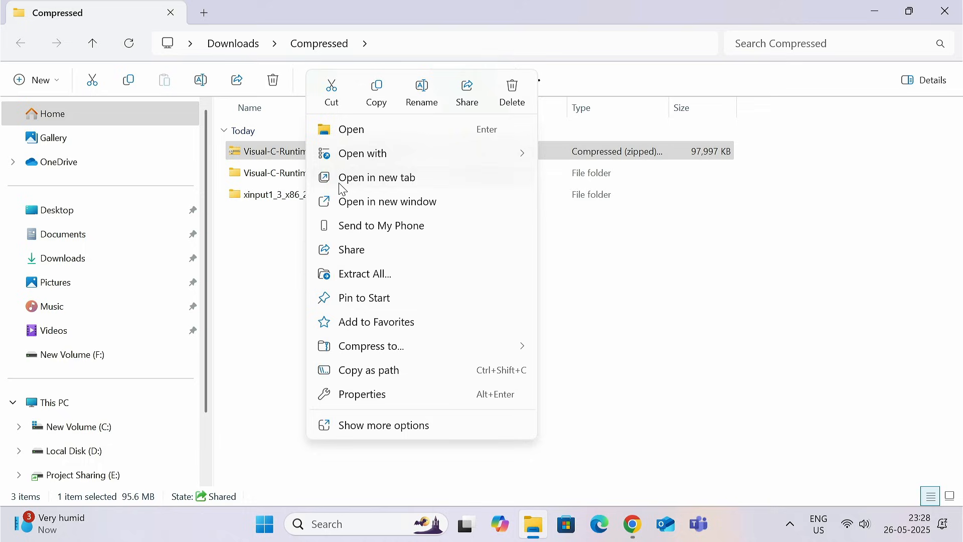
pyautogui.click(492, 252)
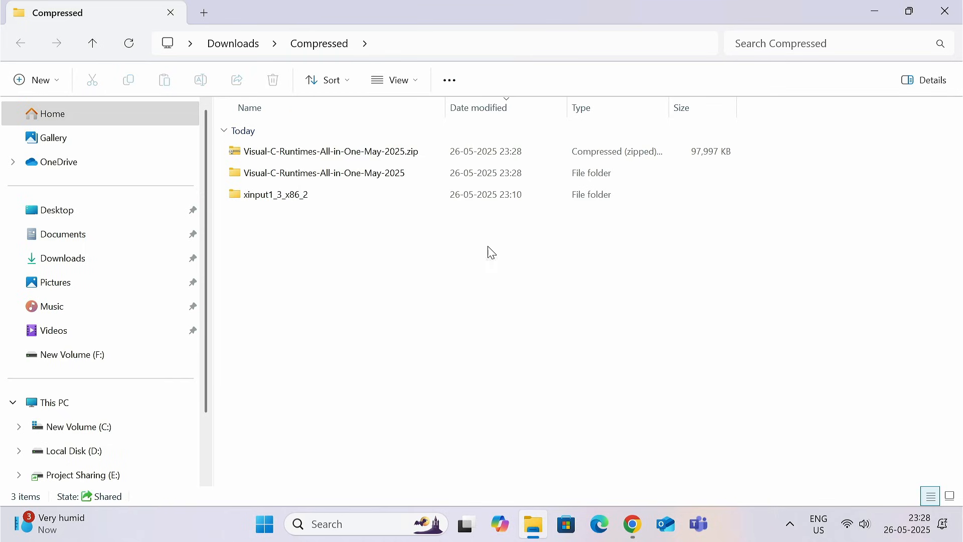
pyautogui.doubleClick(323, 173)
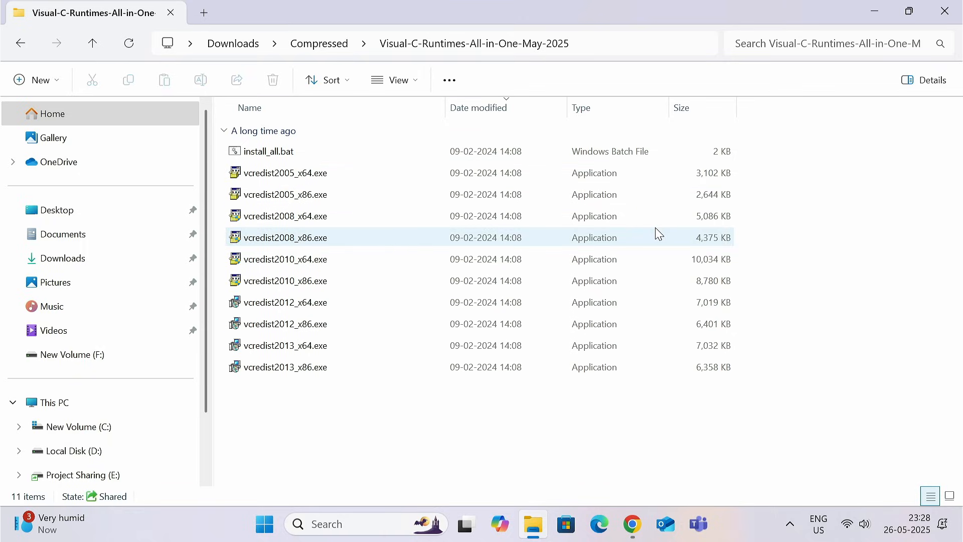
# Step: Run install_all.bat as administrator and dismiss the two missing 2015-2022 installer errors
pyautogui.click(267, 151)
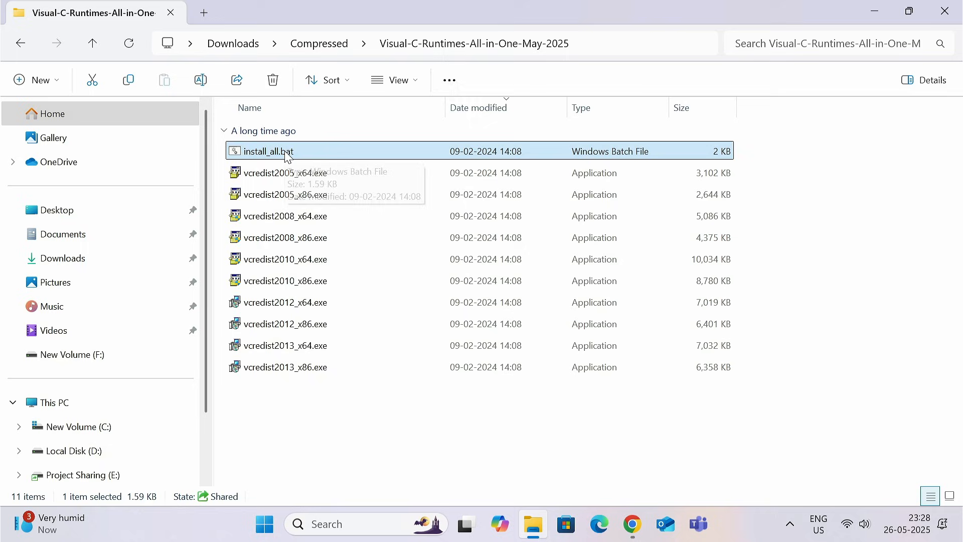
pyautogui.rightClick(265, 151)
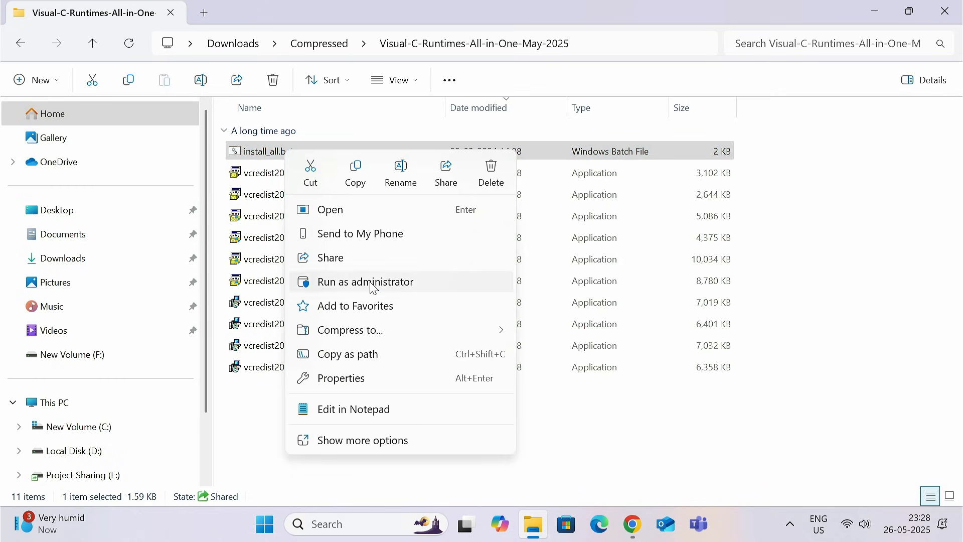
pyautogui.click(364, 281)
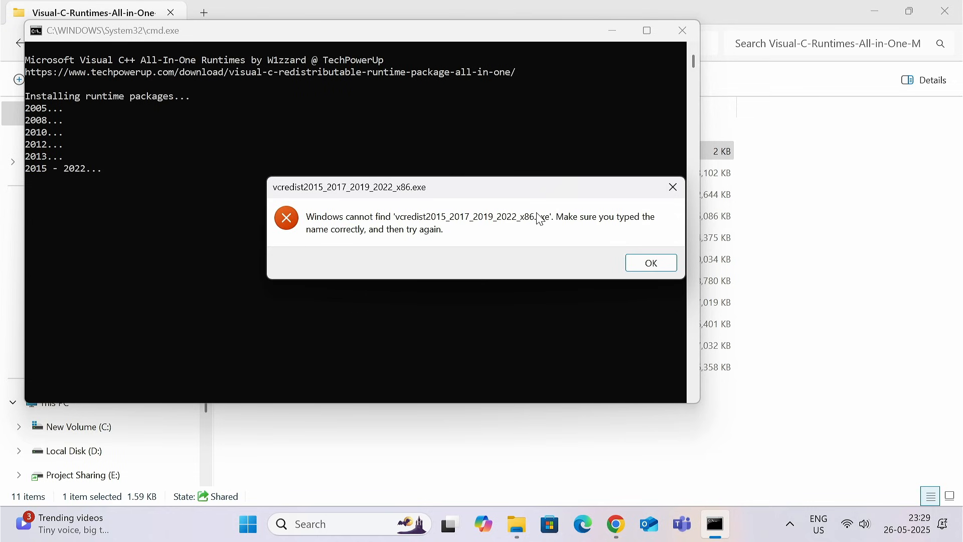
pyautogui.click(650, 262)
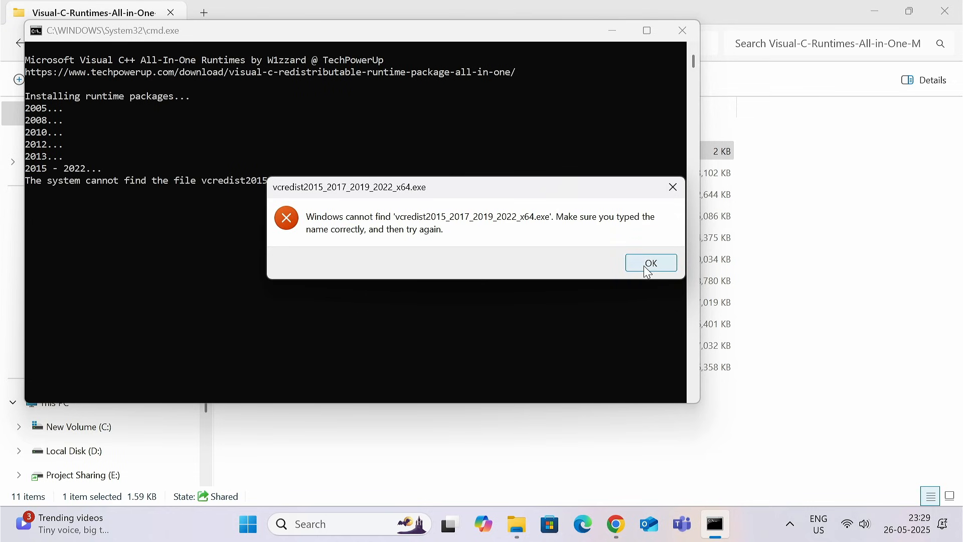
pyautogui.click(650, 262)
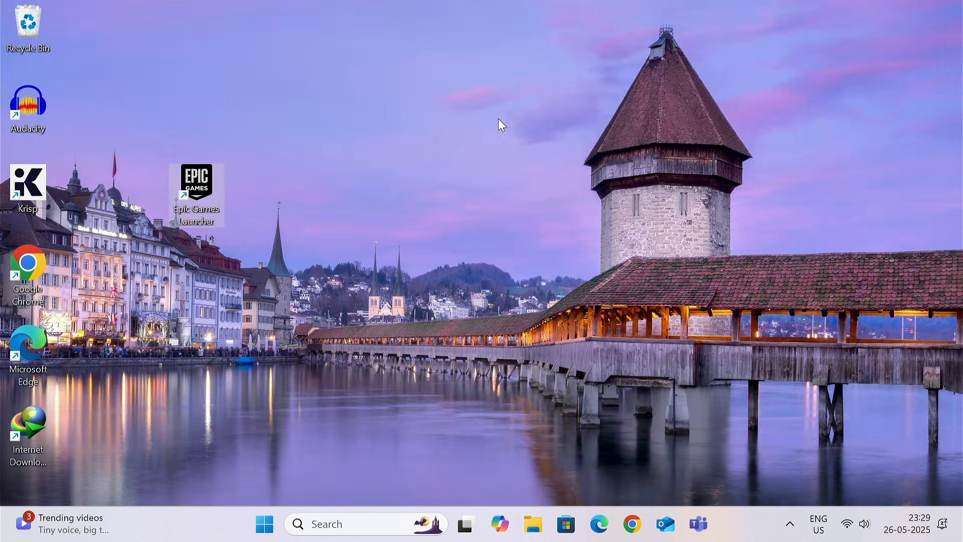
# Step: Relaunch Epic Games Launcher from the desktop shortcut
pyautogui.doubleClick(197, 184)
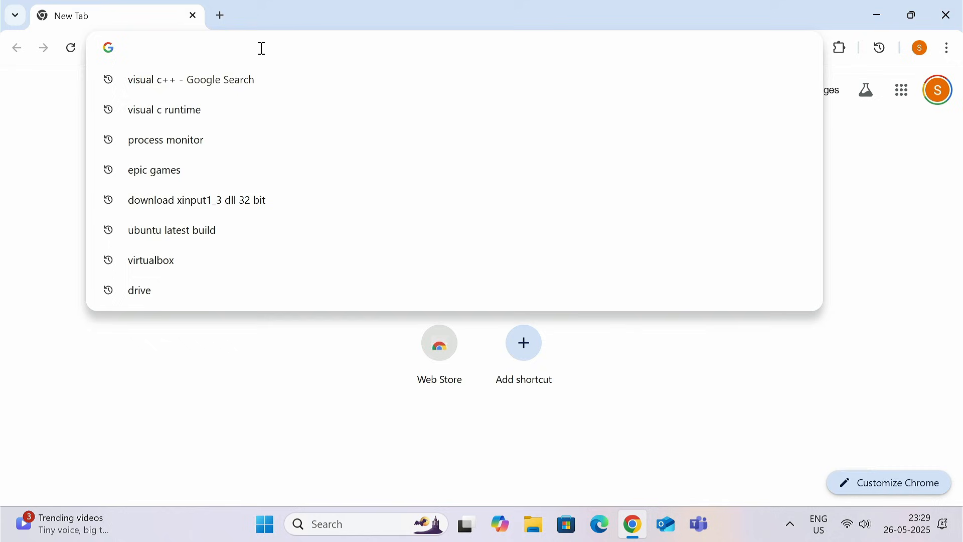
# Step: Search for Process Monitor and download ProcessMonitor.zip from its Sysinternals page on Microsoft Learn
pyautogui.write('process monitor')
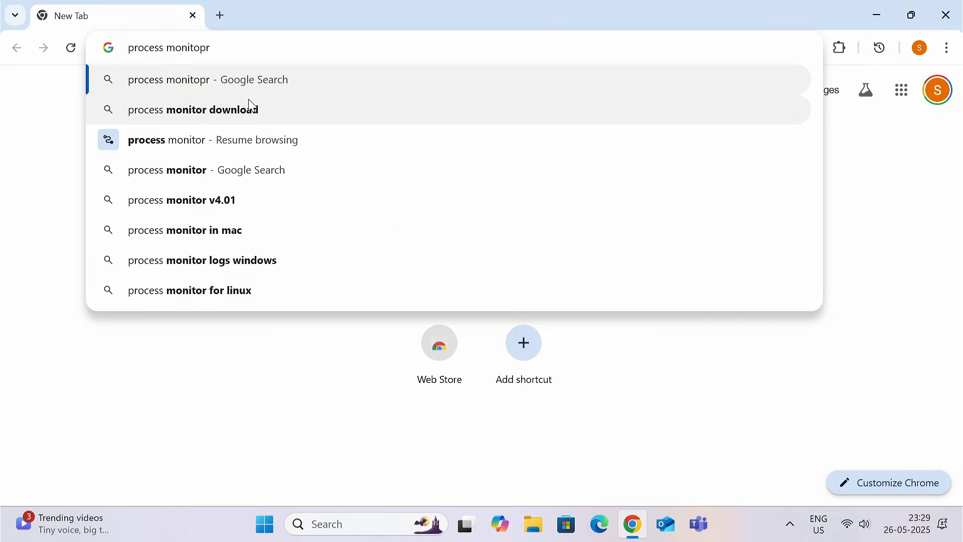
pyautogui.click(192, 110)
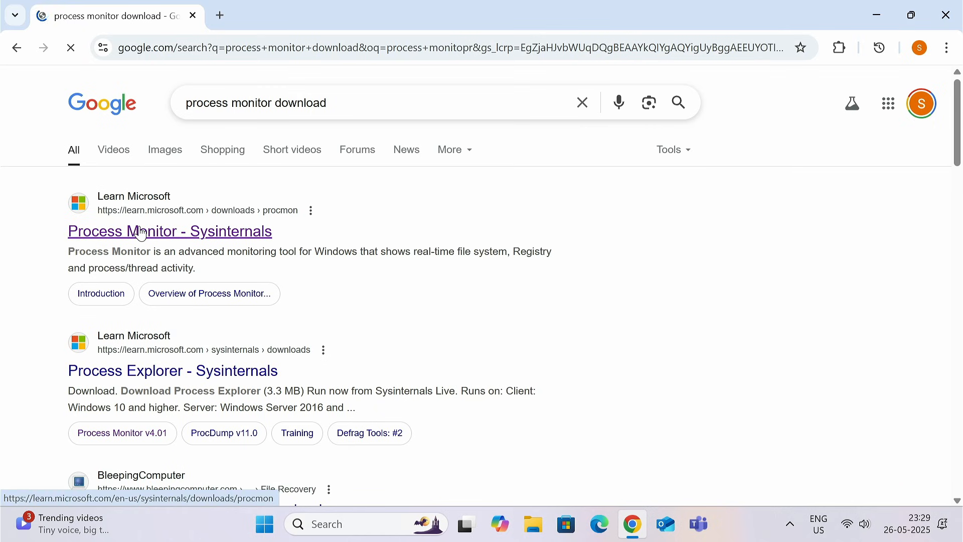
pyautogui.click(169, 230)
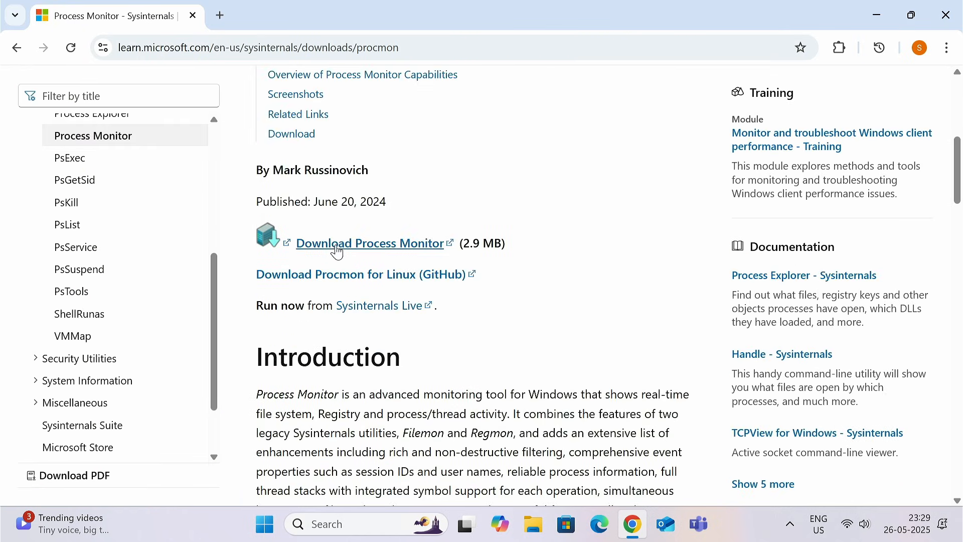
pyautogui.click(370, 242)
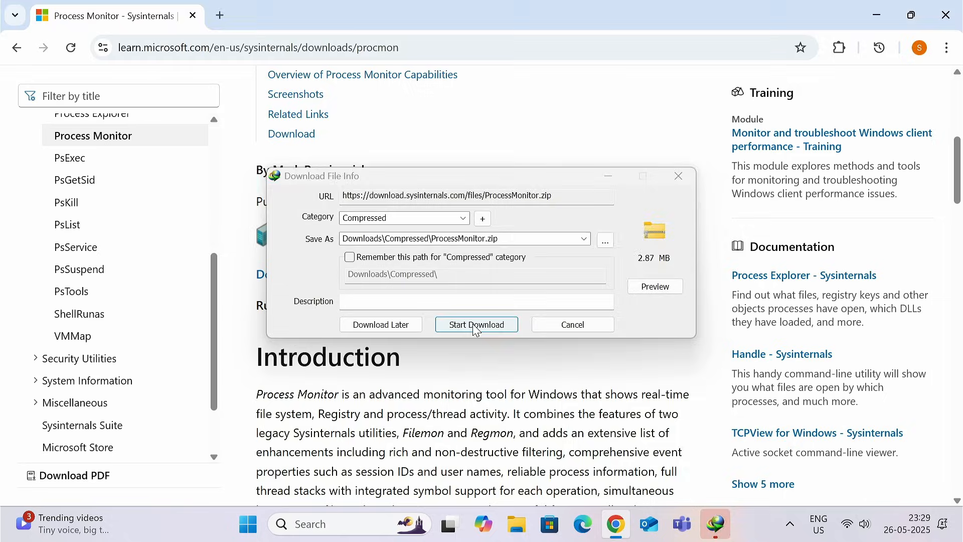
pyautogui.click(476, 324)
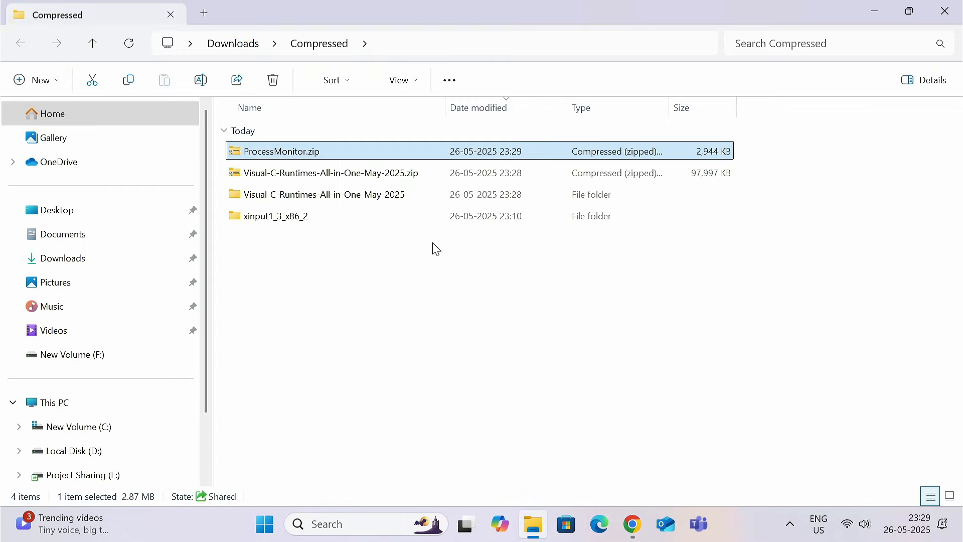
# Step: Extract ProcessMonitor.zip with Extract All and run Procmon.exe with UAC approval
pyautogui.rightClick(277, 151)
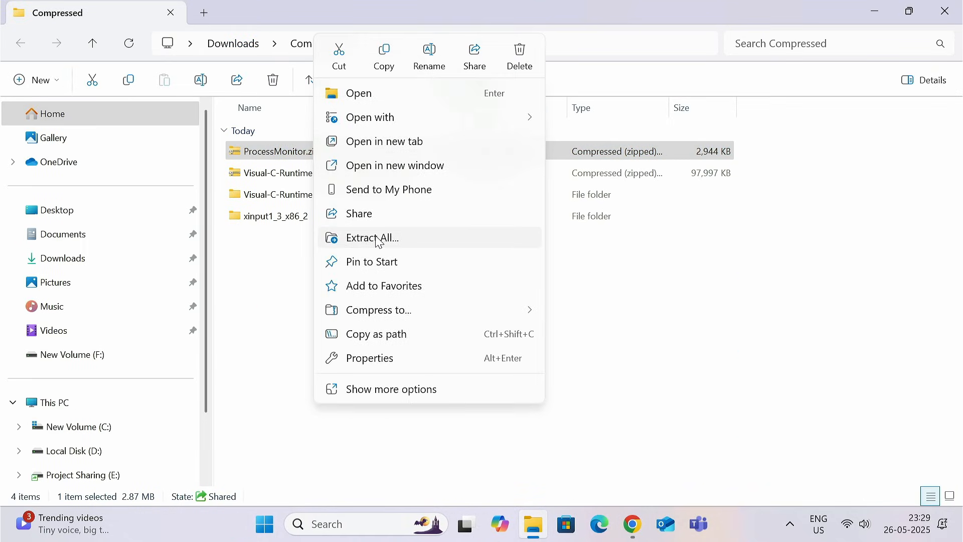
pyautogui.click(371, 237)
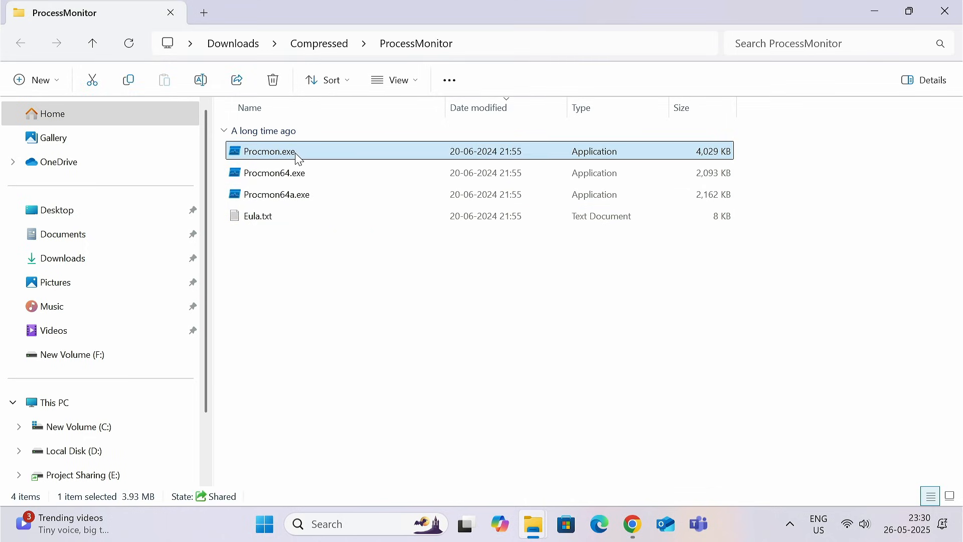
pyautogui.doubleClick(266, 151)
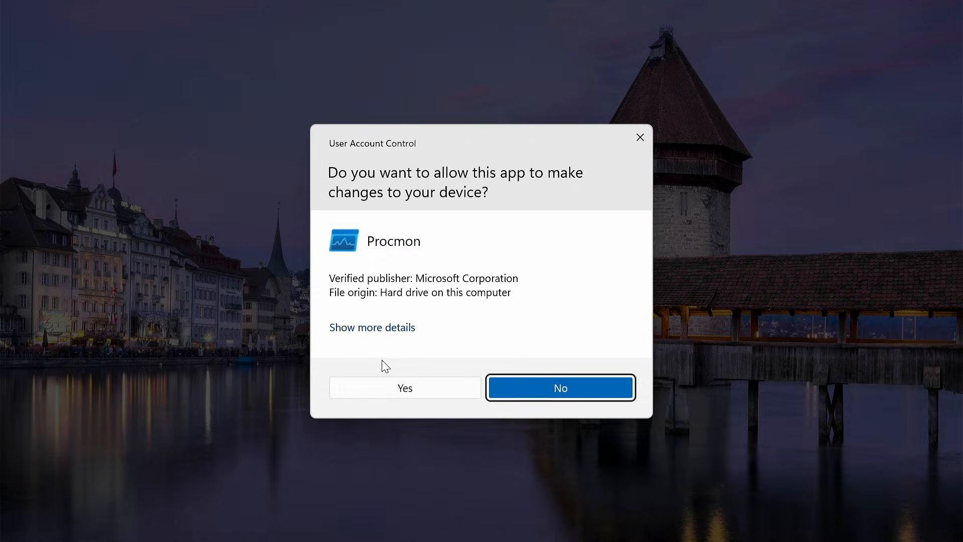
pyautogui.click(559, 388)
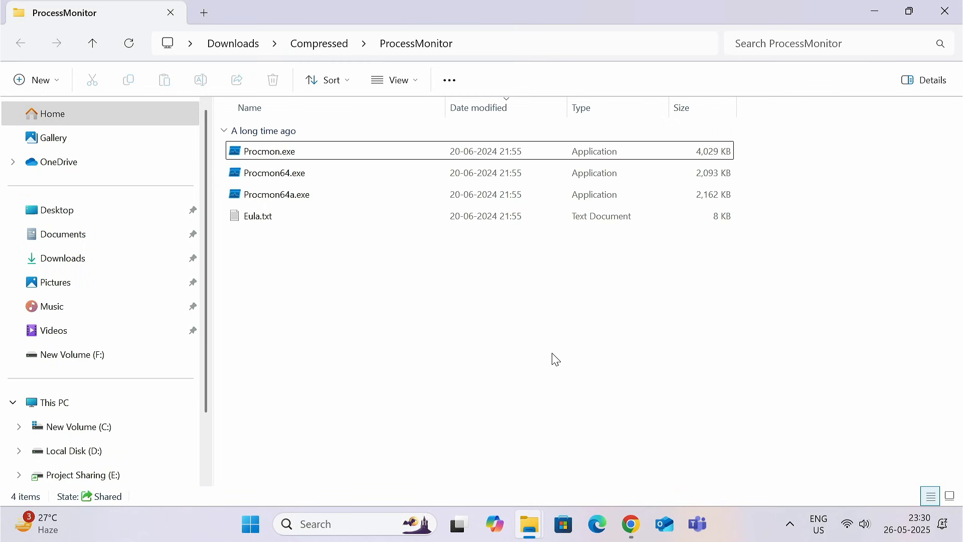
pyautogui.doubleClick(268, 151)
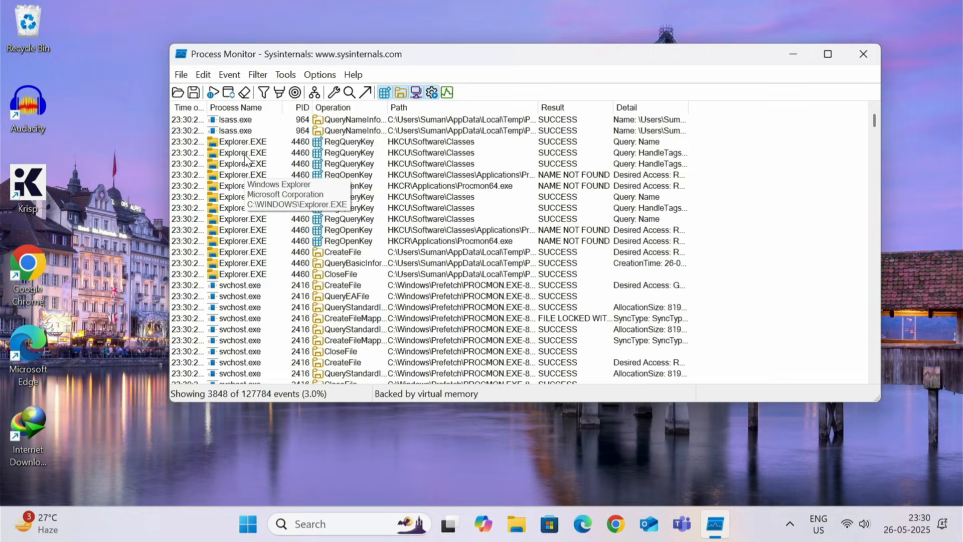
# Step: Stop Process Monitor event capture and clear the existing event list
pyautogui.click(244, 93)
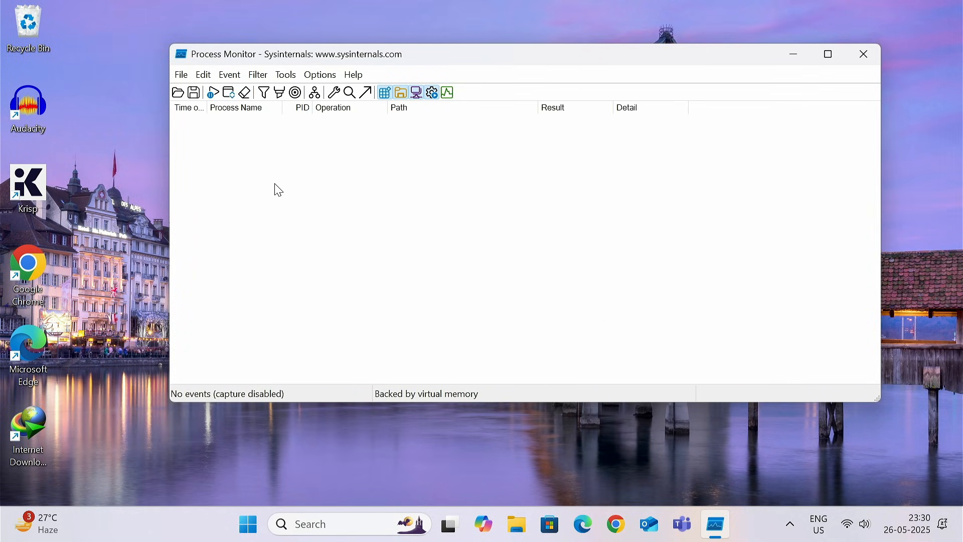
# Step: Add a filter rule 'Process Name is EpicGamesLauncher.exe, Include' and apply it
pyautogui.click(257, 74)
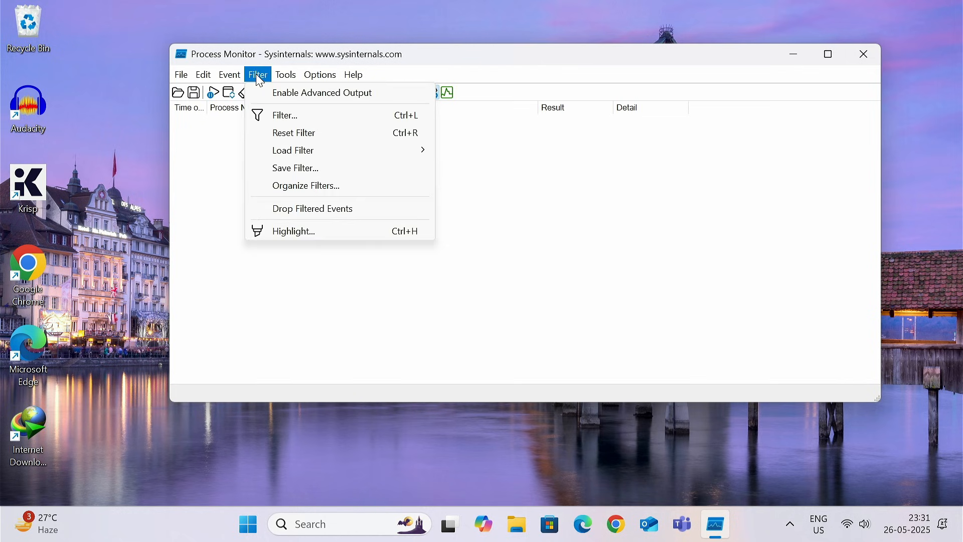
pyautogui.click(284, 114)
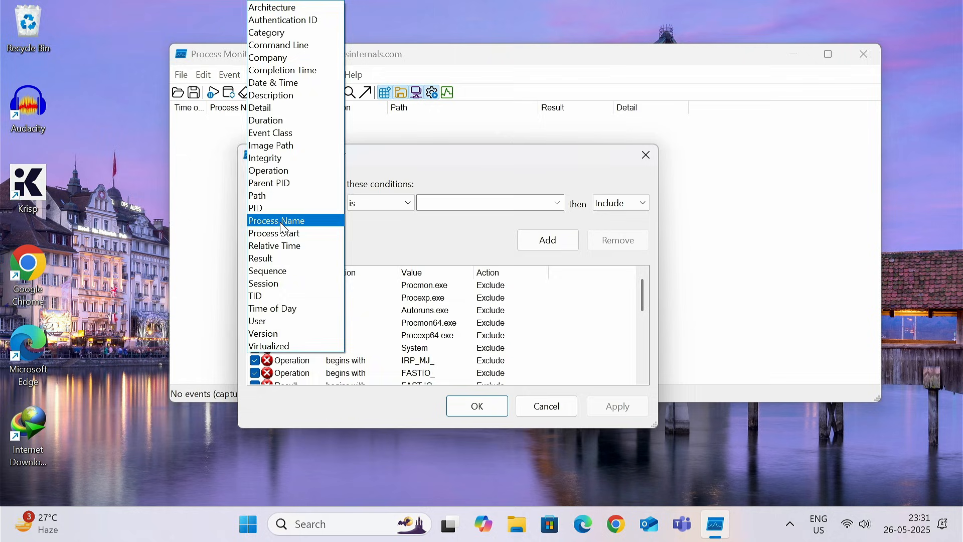
pyautogui.click(276, 220)
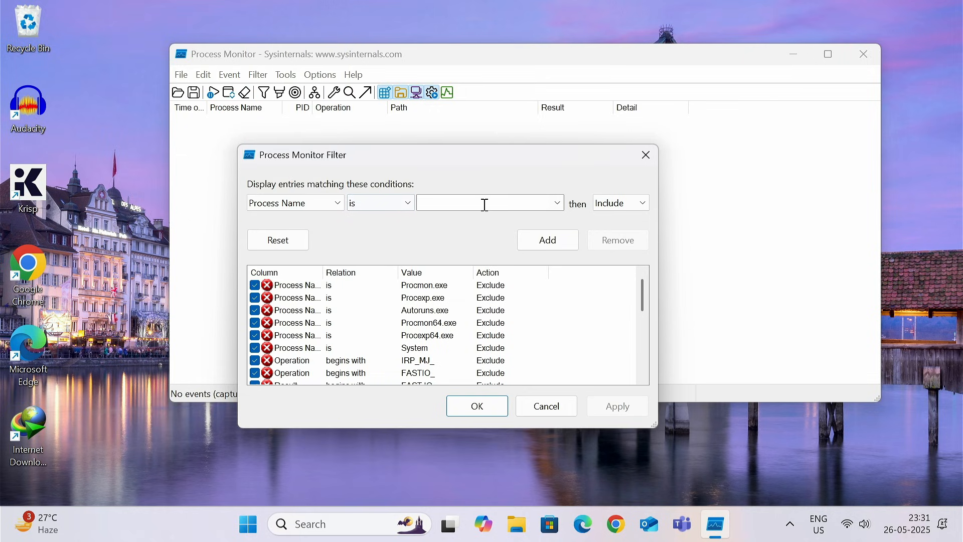
pyautogui.moveTo(70, 220)
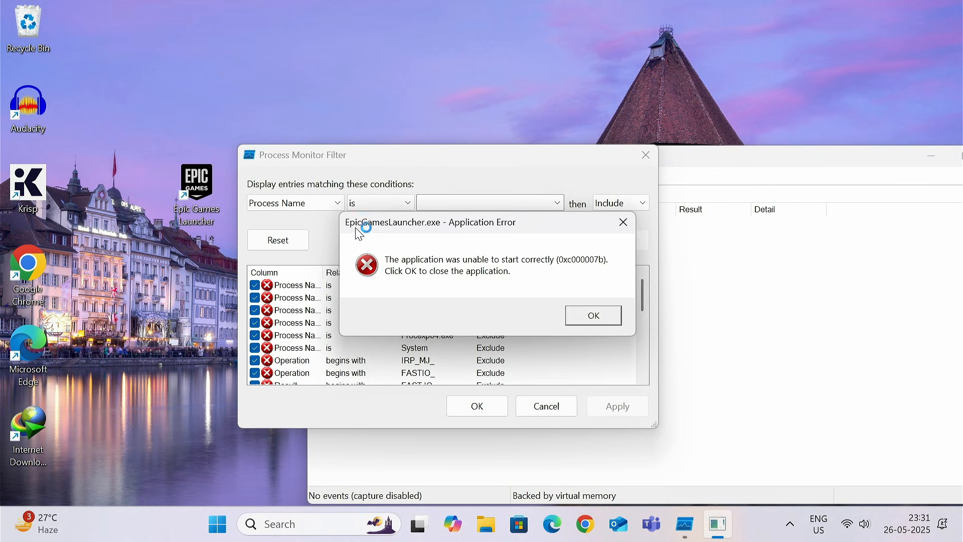
pyautogui.moveTo(436, 232)
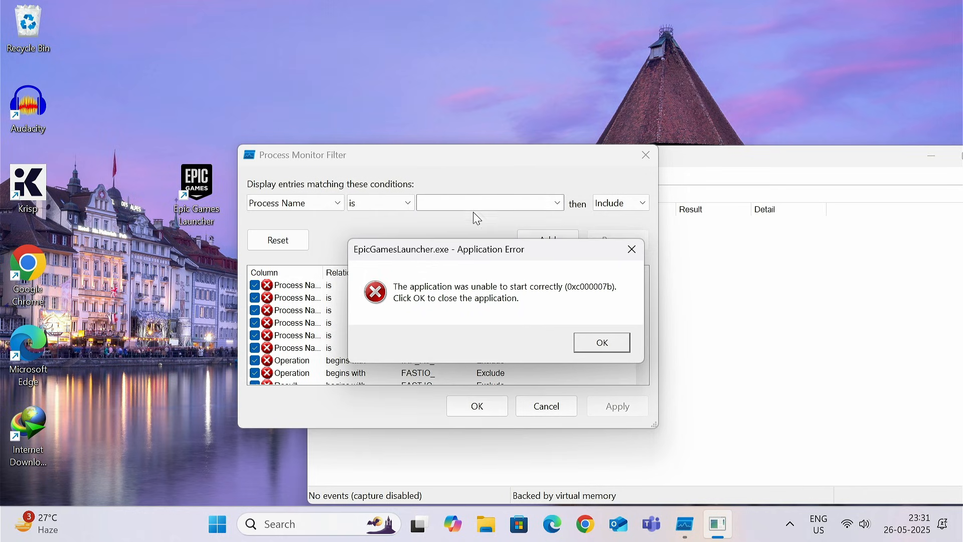
pyautogui.write('EpicGamesLauncher')
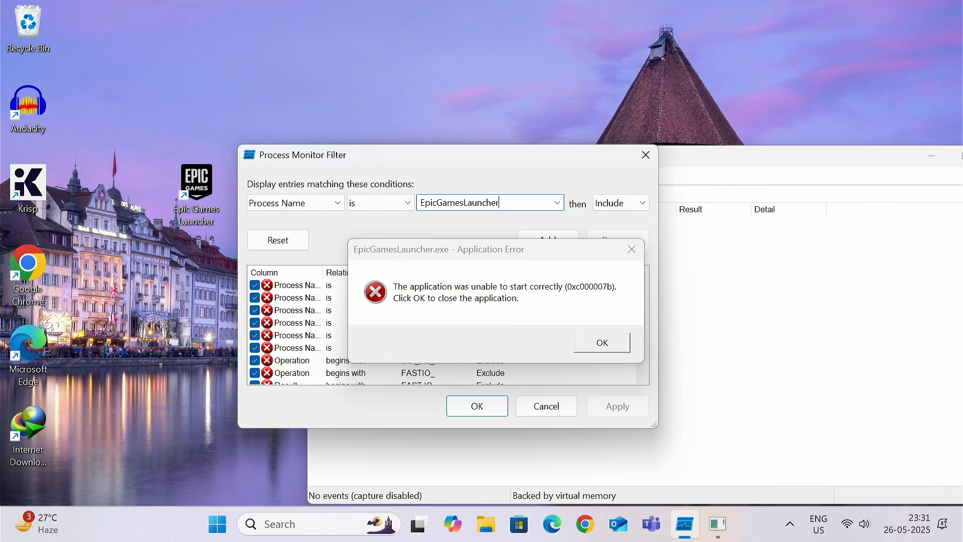
pyautogui.write('.exe')
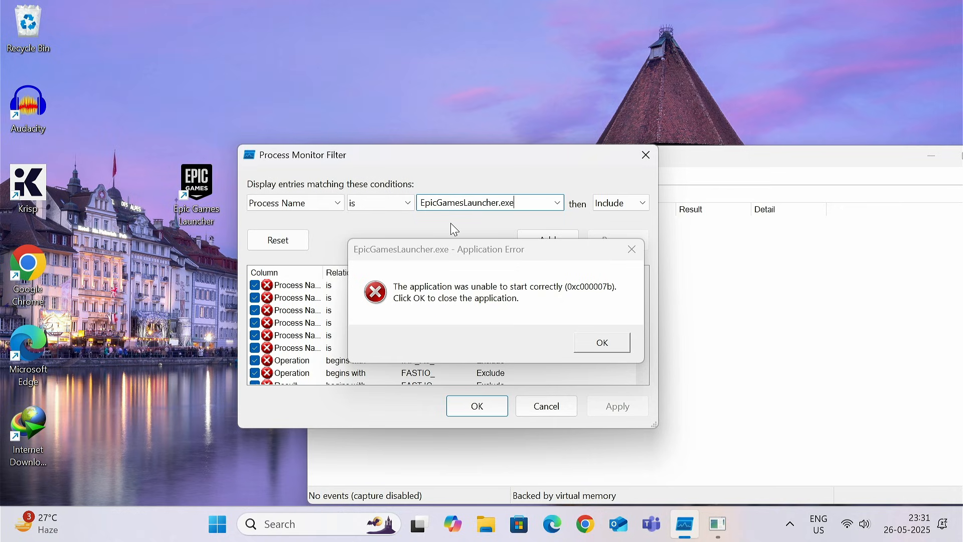
pyautogui.moveTo(646, 211)
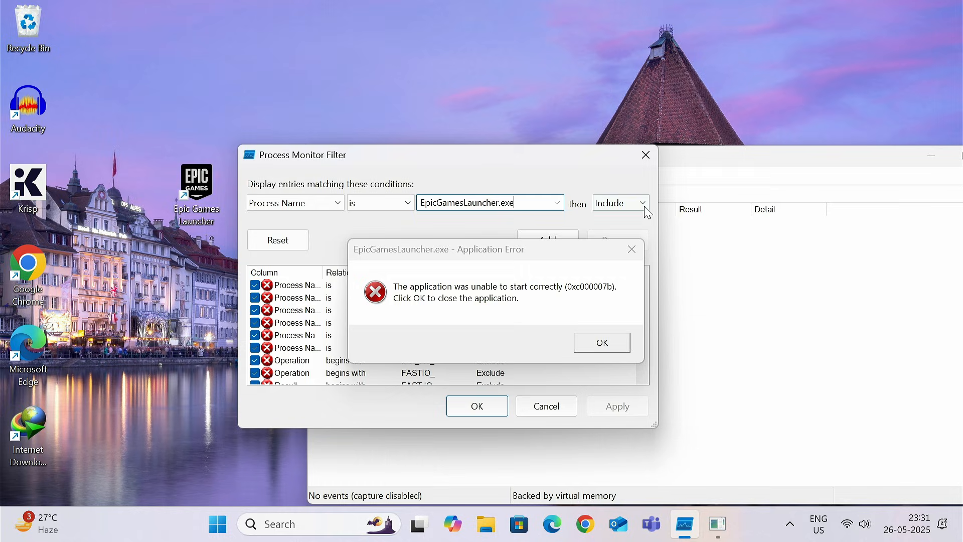
pyautogui.click(601, 342)
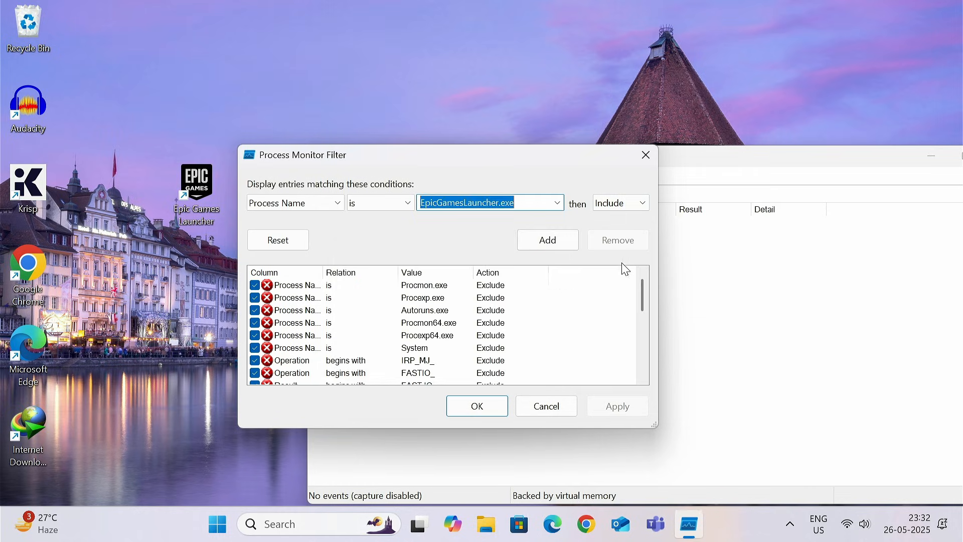
pyautogui.click(546, 240)
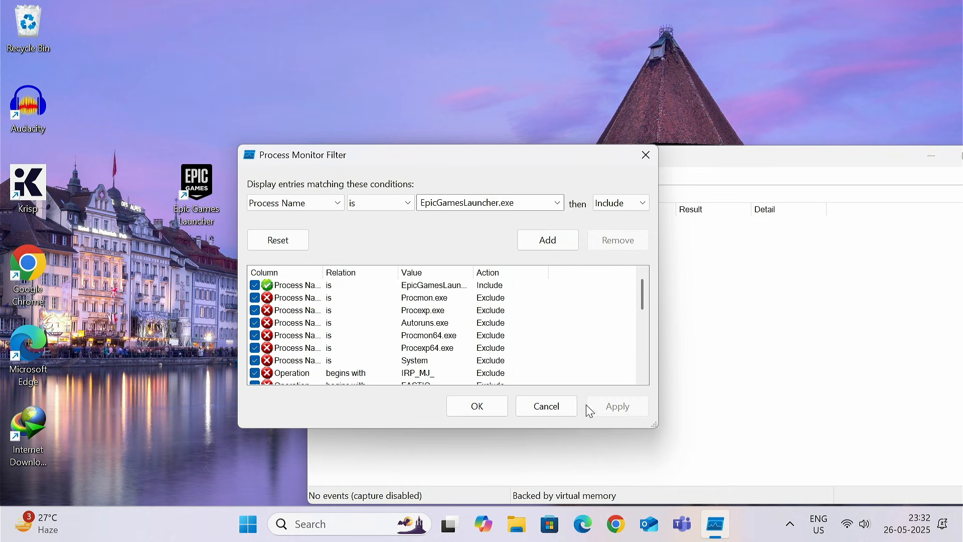
pyautogui.click(476, 405)
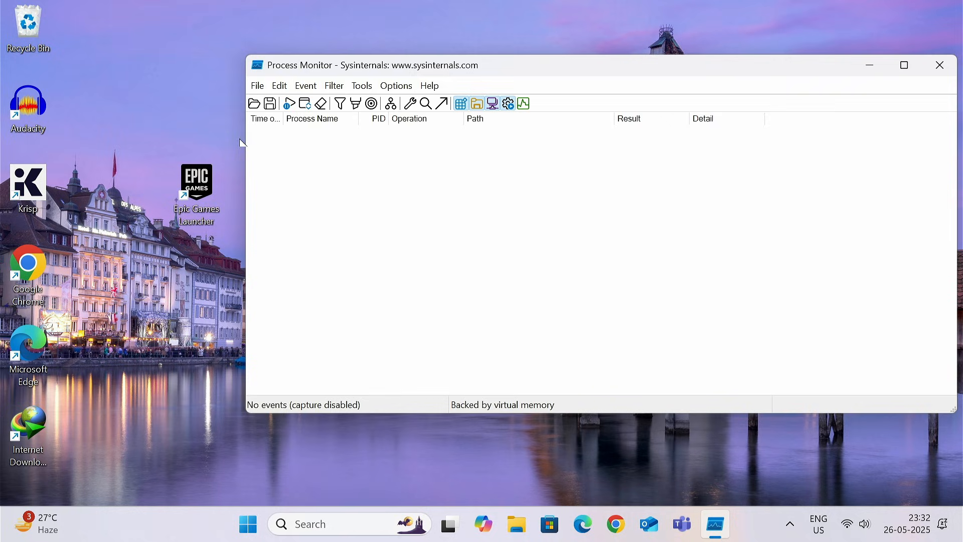
# Step: Start event capture, launch Epic Games Launcher, and dismiss its 0xc000007b error
pyautogui.click(256, 85)
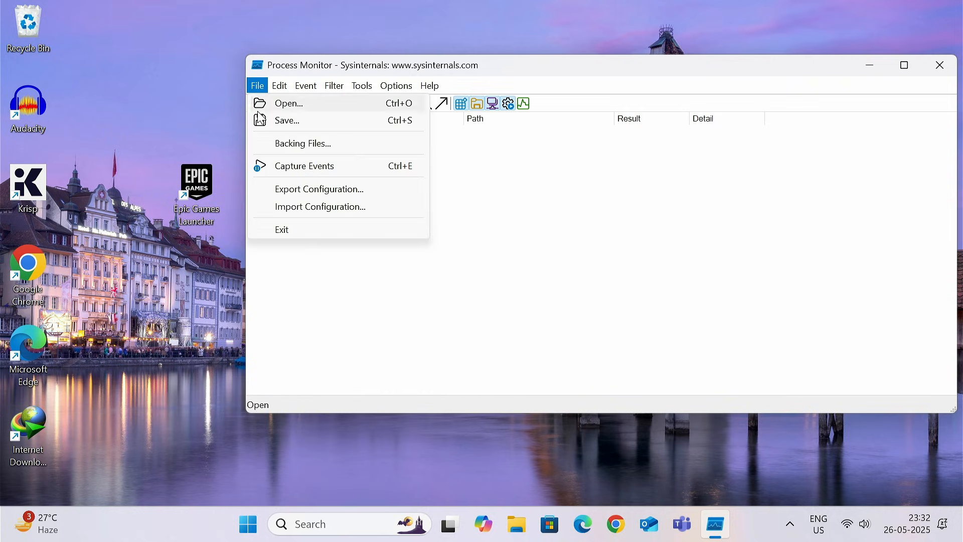
pyautogui.click(303, 166)
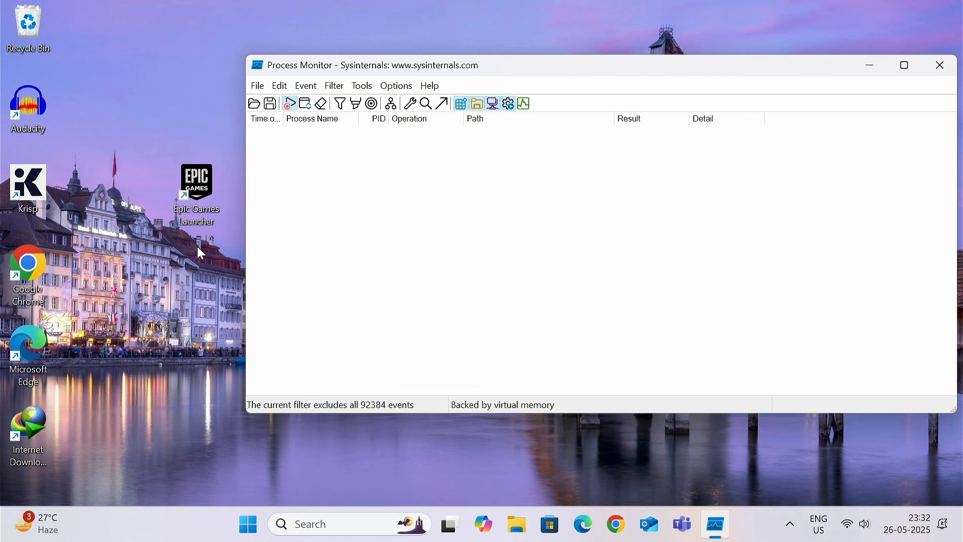
pyautogui.doubleClick(196, 183)
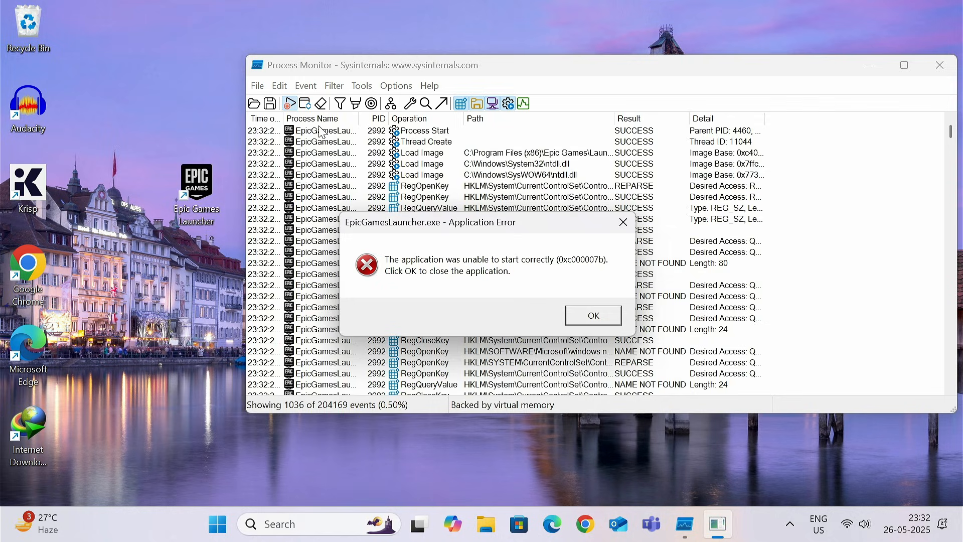
pyautogui.moveTo(324, 441)
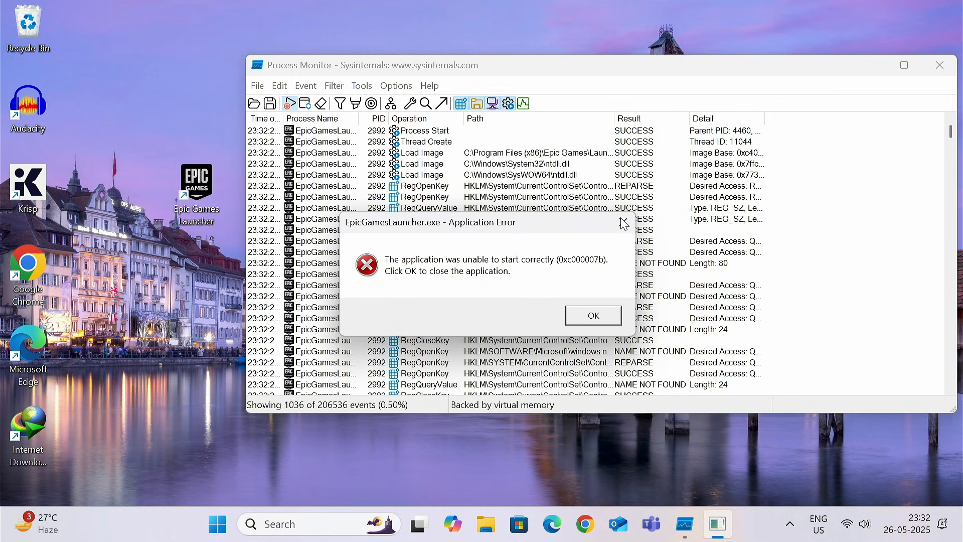
pyautogui.click(592, 315)
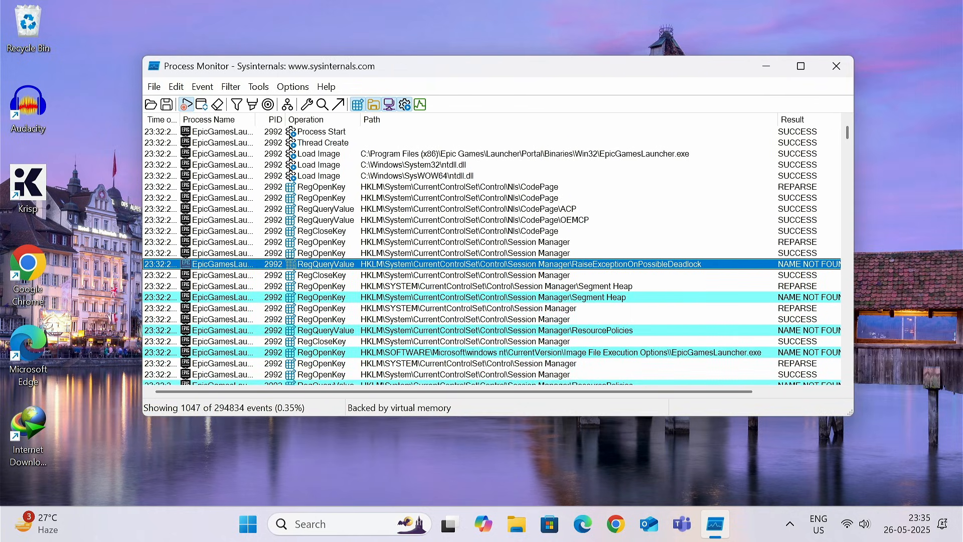
# Step: Scroll the events and inspect an XINPUT1_3.dll CreateFile lookup with NAME NOT FOUND
pyautogui.scroll(-3)
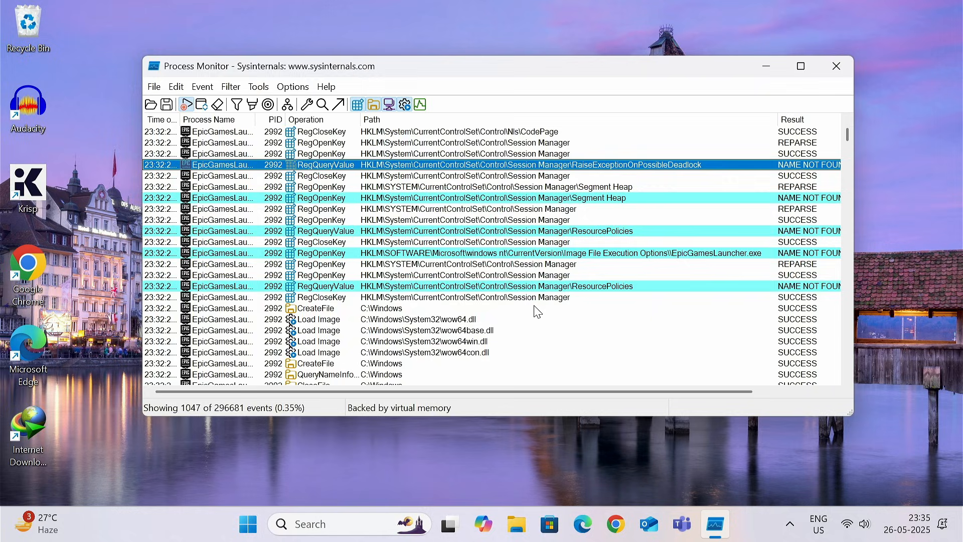
pyautogui.scroll(-3)
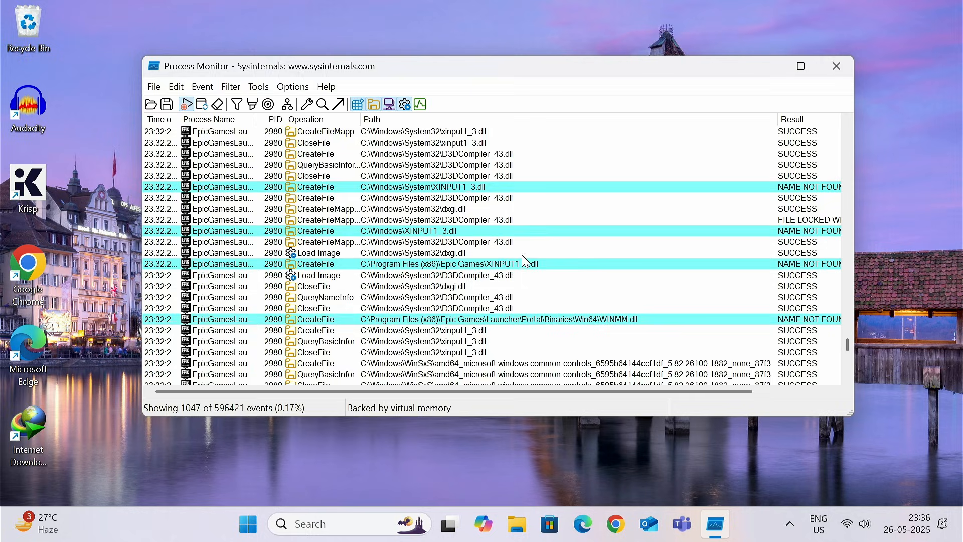
pyautogui.click(421, 186)
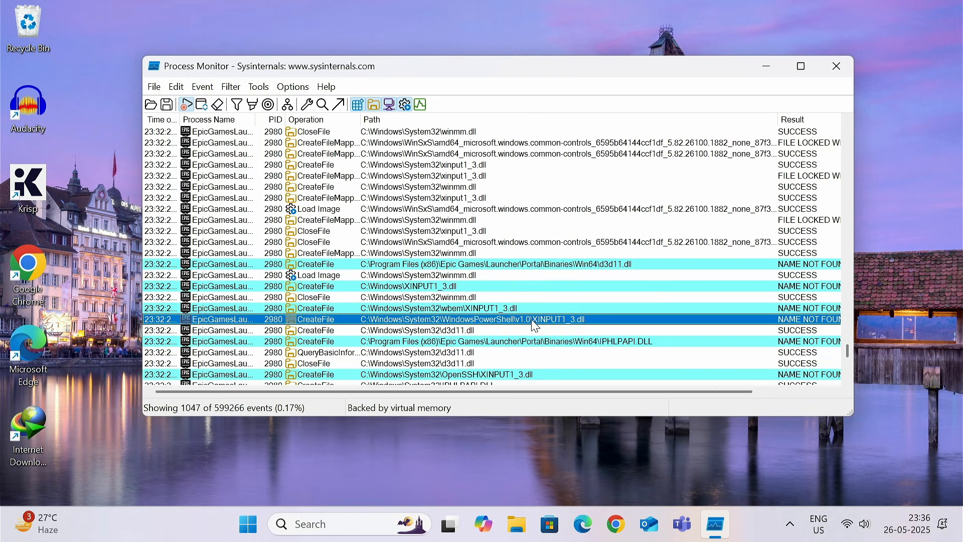
pyautogui.scroll(-3)
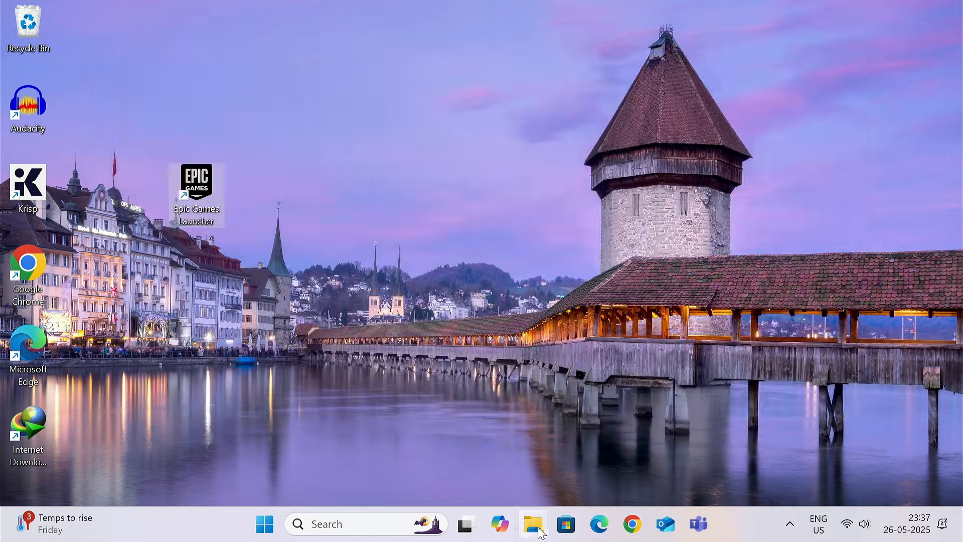
# Step: Search C:\Windows\System32 for xinput1 and select xinput1_3.dll (45.4 KB)
pyautogui.click(534, 523)
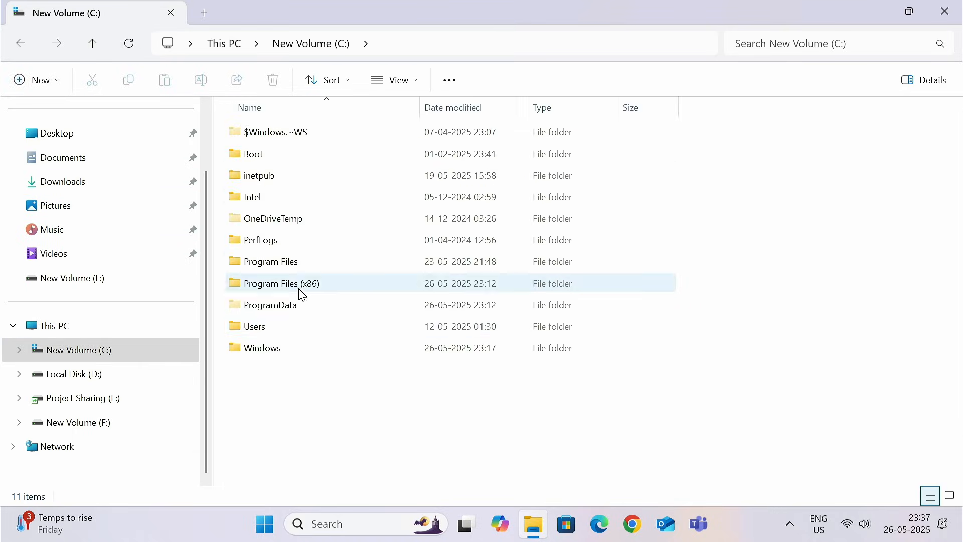
pyautogui.doubleClick(262, 348)
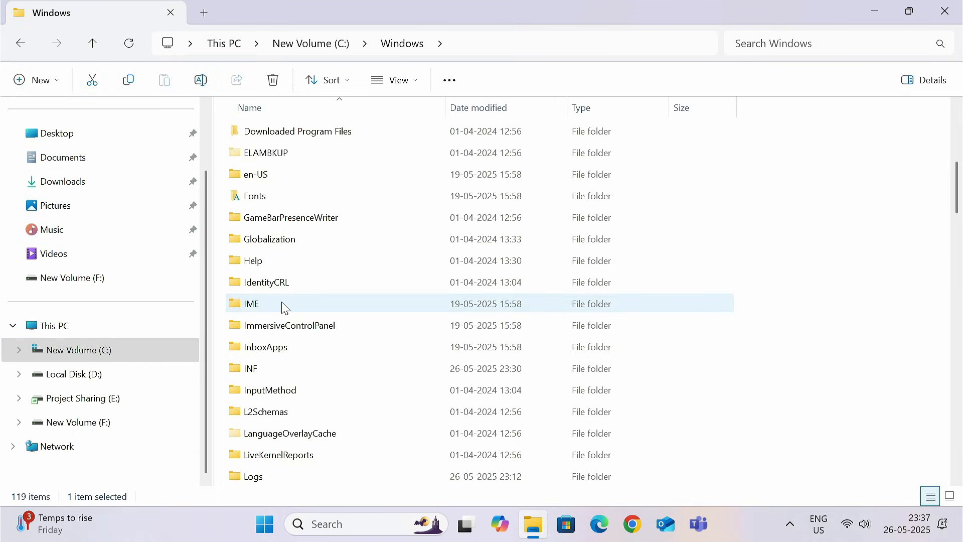
pyautogui.scroll(-3)
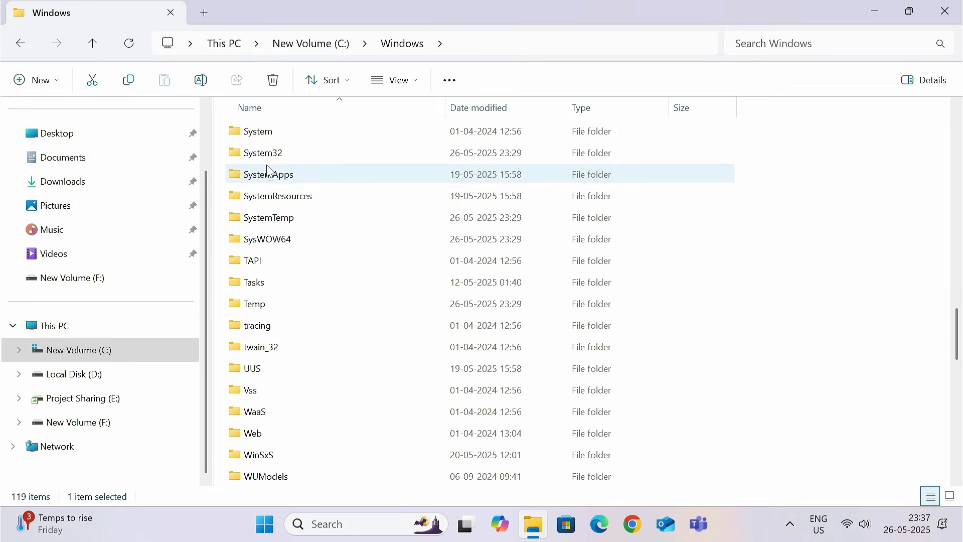
pyautogui.doubleClick(262, 153)
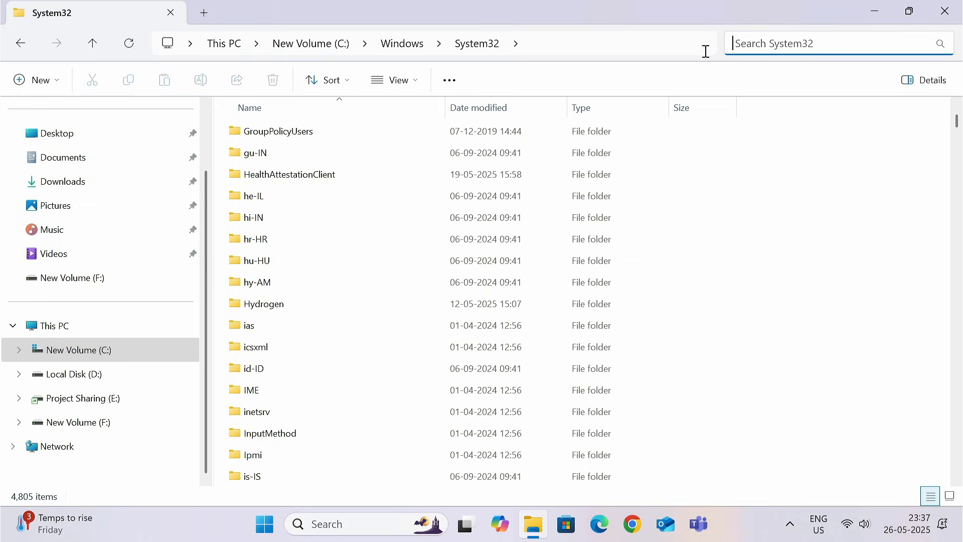
pyautogui.write('xinput1')
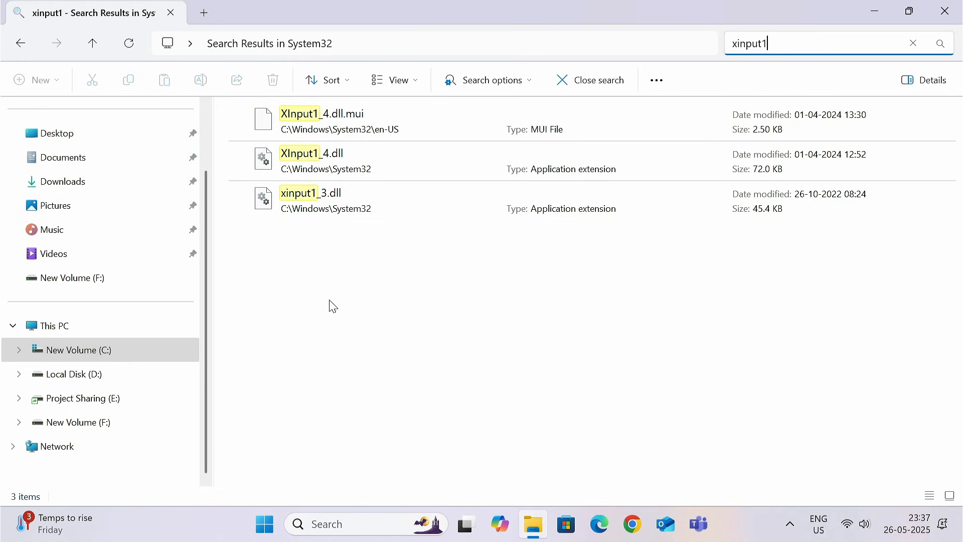
pyautogui.click(310, 200)
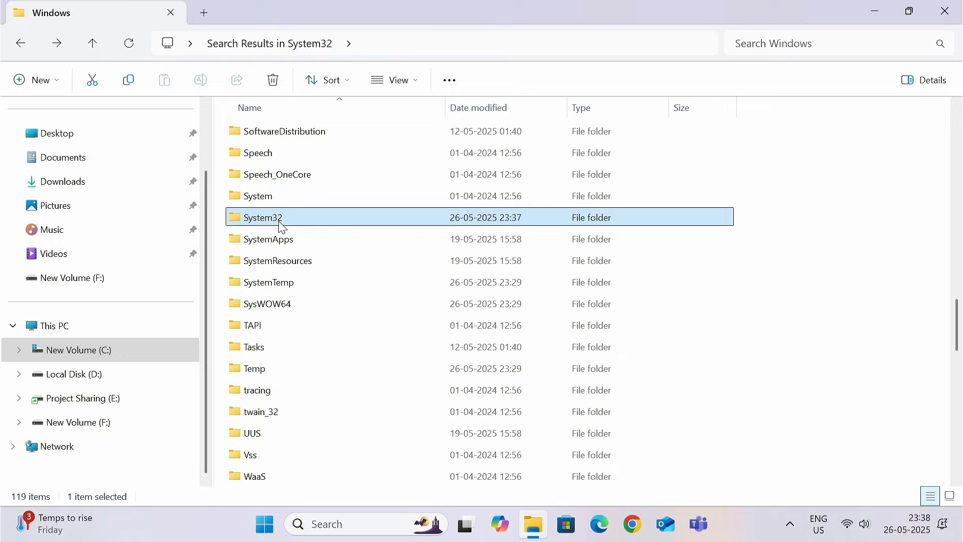
# Step: Search SysWOW64 for xinput1 and select the 2007 xinput1_3.dll (79.8 KB)
pyautogui.doubleClick(268, 303)
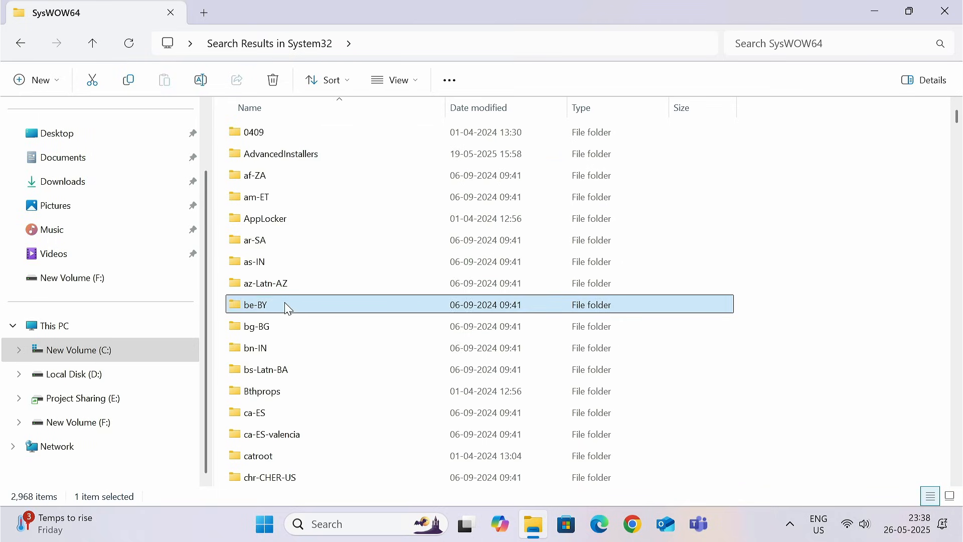
pyautogui.scroll(-3)
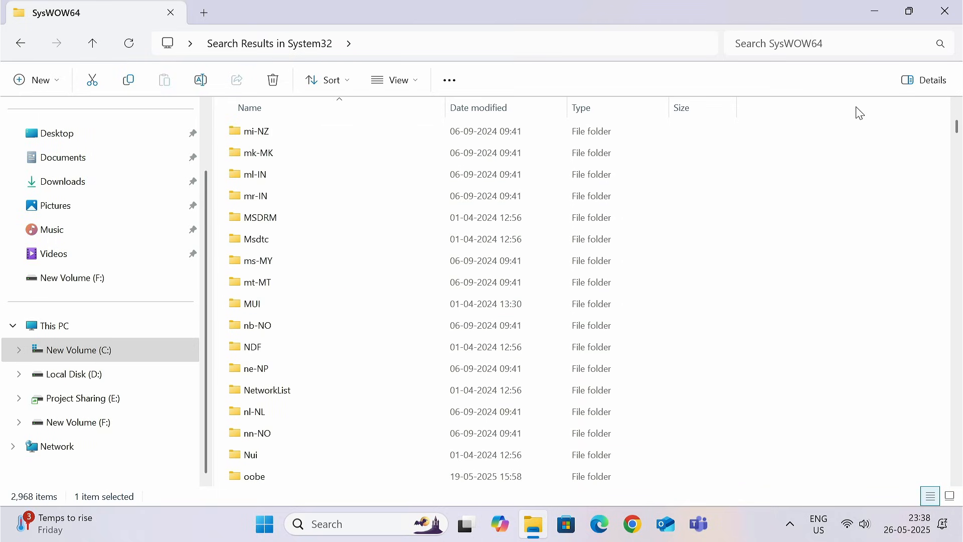
pyautogui.write('xinput1')
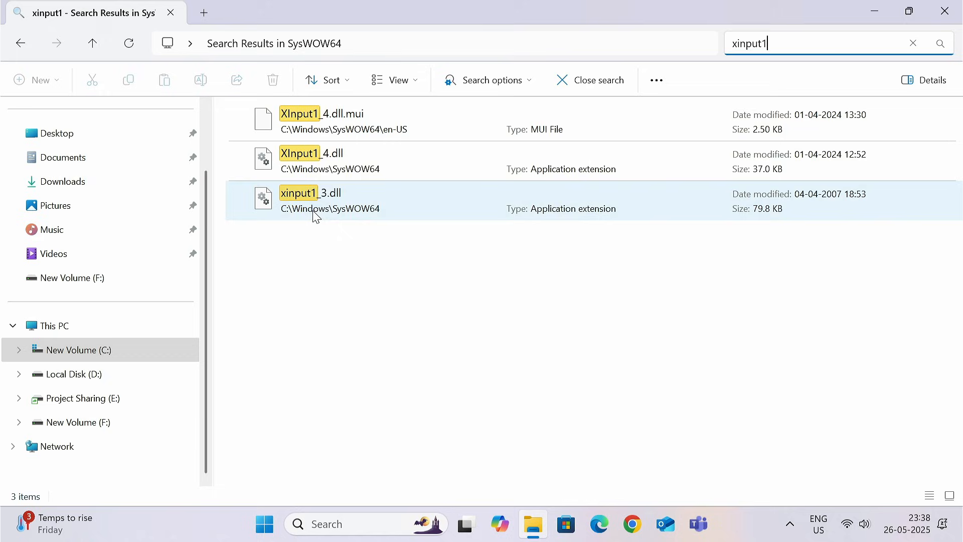
pyautogui.click(272, 80)
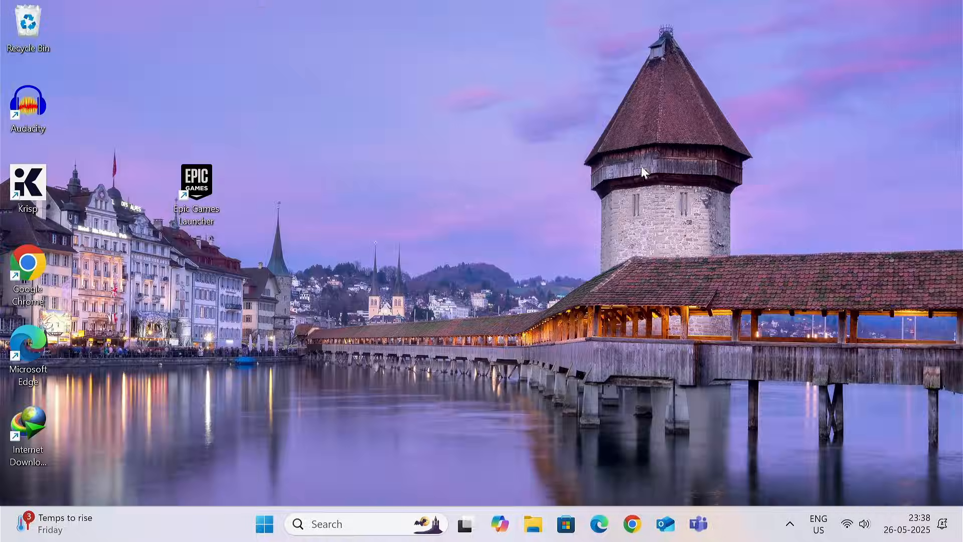
pyautogui.moveTo(196, 184)
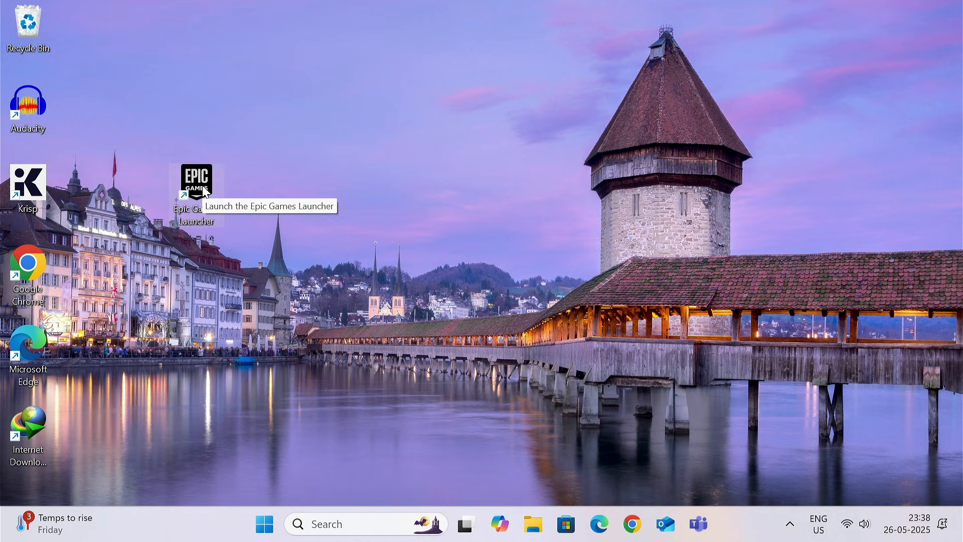
# Step: Launch Epic Games Launcher from its desktop shortcut to test it
pyautogui.doubleClick(197, 182)
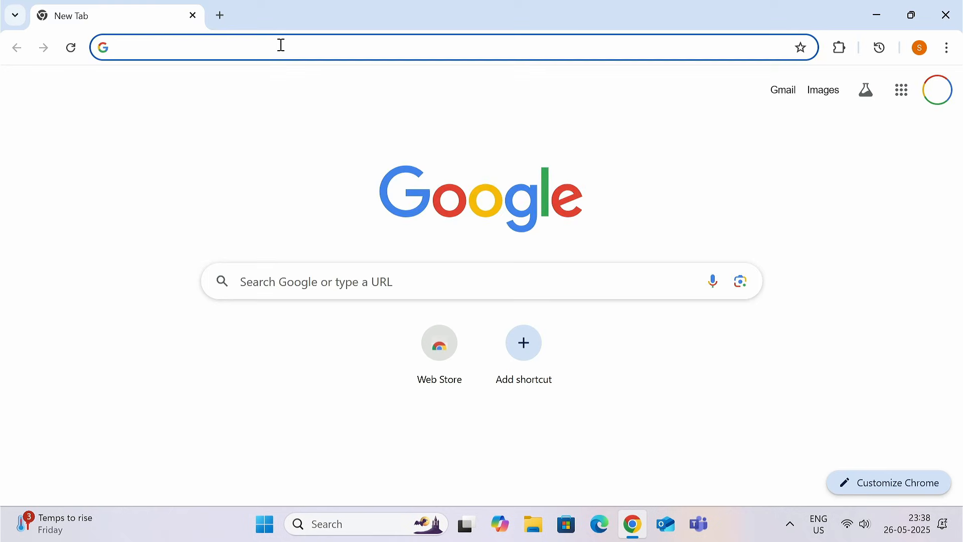
# Step: Download dxwebsetup.exe from Microsoft's DirectX End-User Runtime page and show its folder
pyautogui.write('directx download')
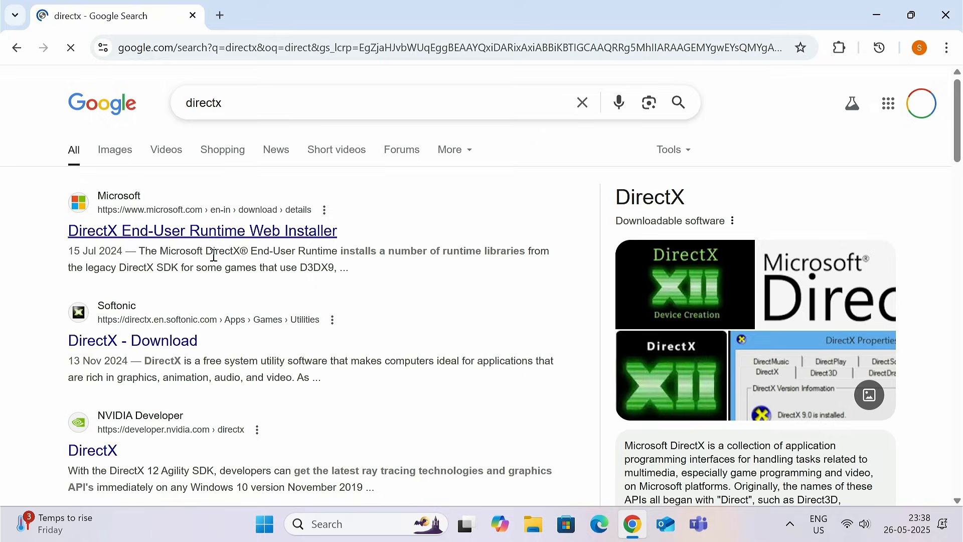
pyautogui.click(201, 230)
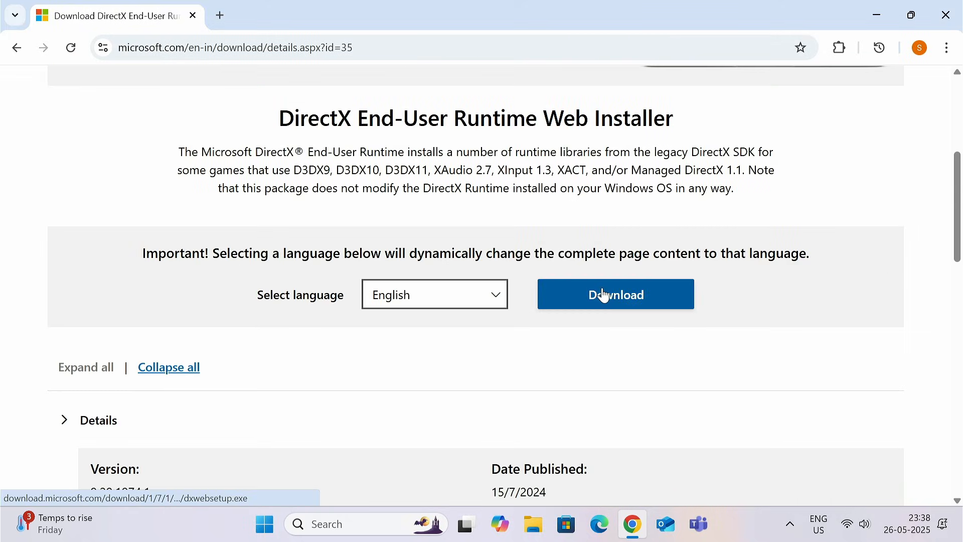
pyautogui.click(615, 294)
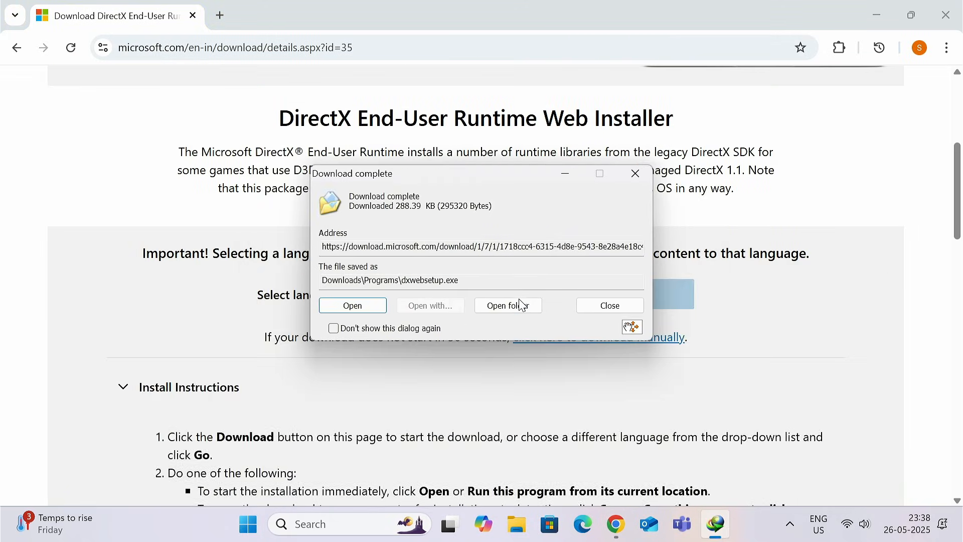
pyautogui.click(507, 305)
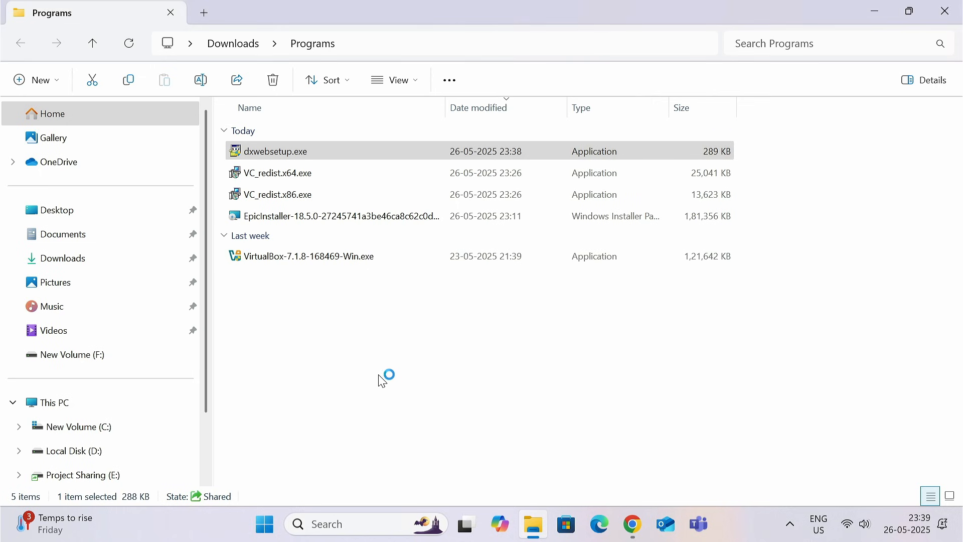
# Step: Run dxwebsetup.exe from Downloads\Programs to install the DirectX runtime
pyautogui.doubleClick(268, 151)
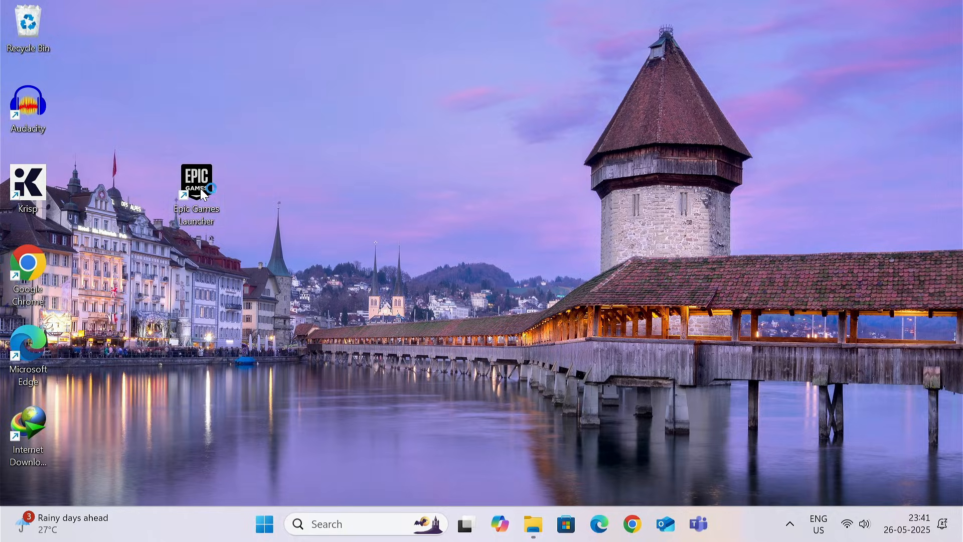
# Step: Relaunch Epic Games Launcher from the desktop shortcut after reinstalling DirectX
pyautogui.doubleClick(196, 182)
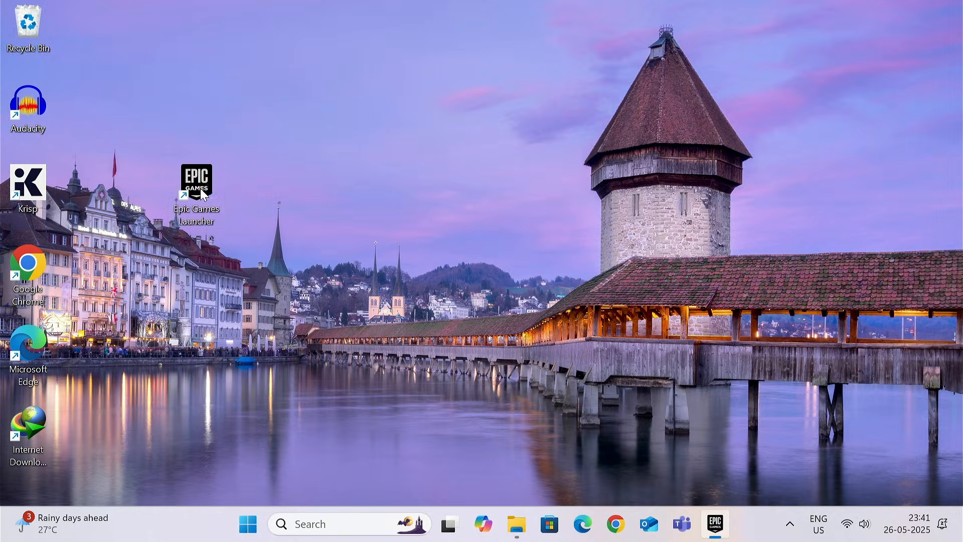
pyautogui.doubleClick(196, 180)
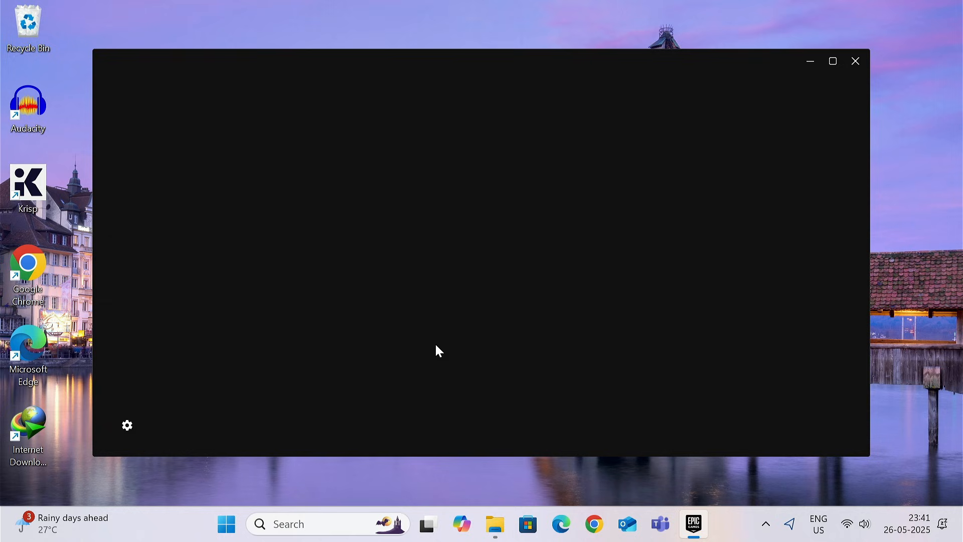